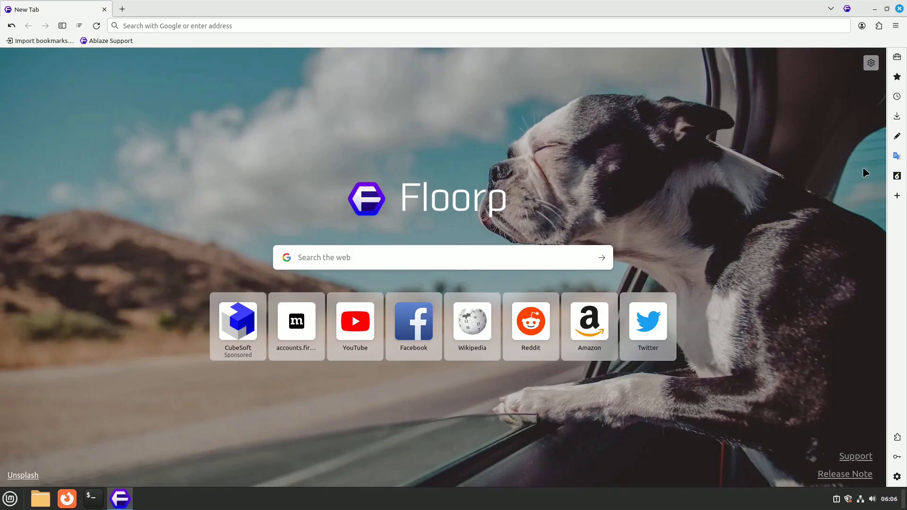
mouse_move(897, 77)
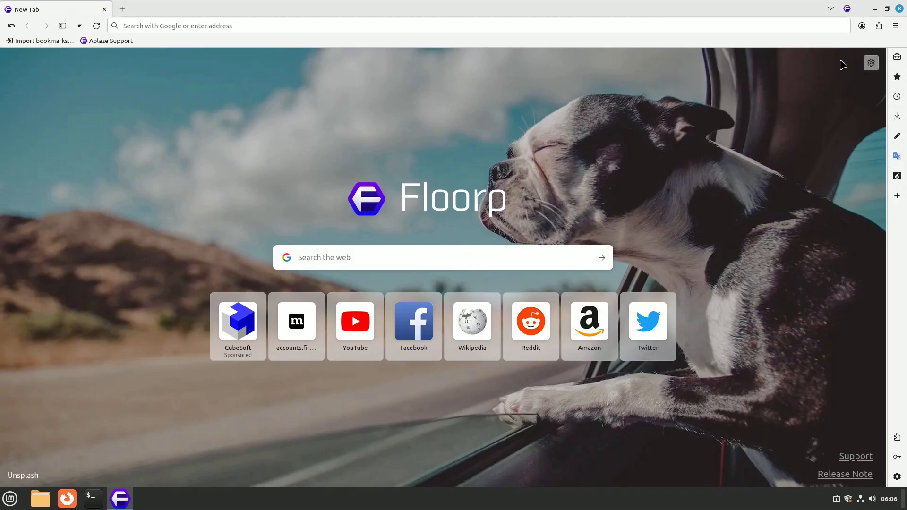
mouse_move(862, 26)
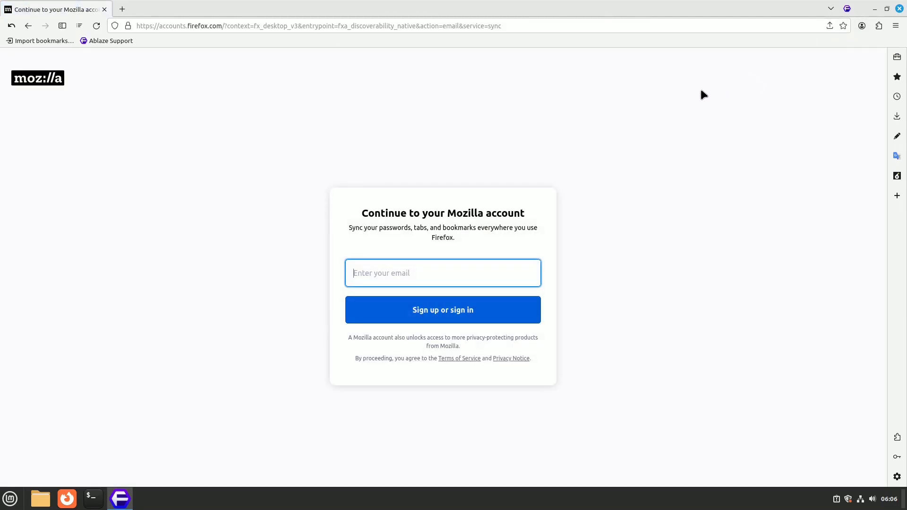
mouse_move(650, 103)
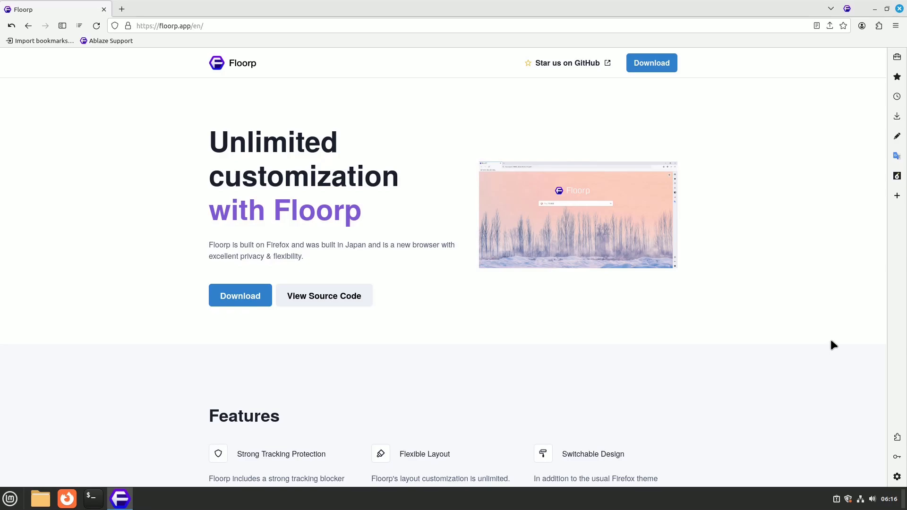
- Open a fresh new tab after visiting the Mozilla account and Floorp sites
click(121, 9)
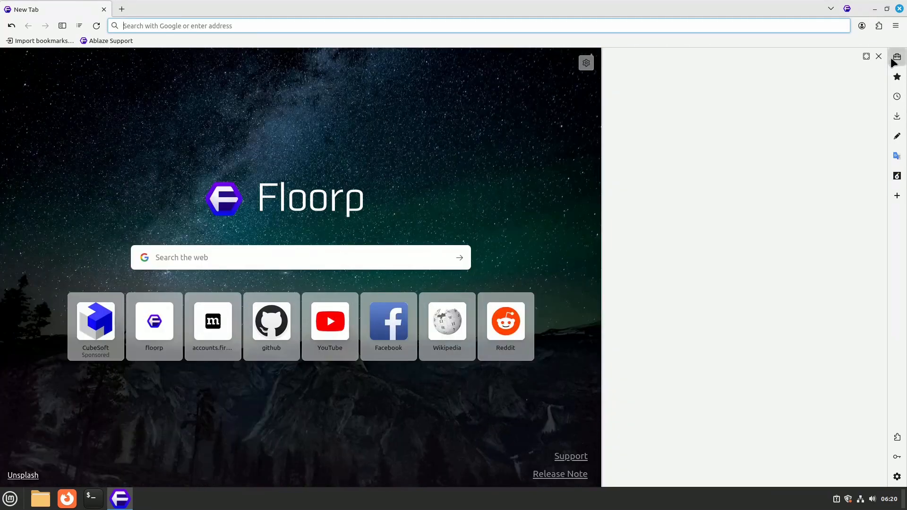
- Close the empty side panel, then open and close the Floorp Notes panel
click(879, 56)
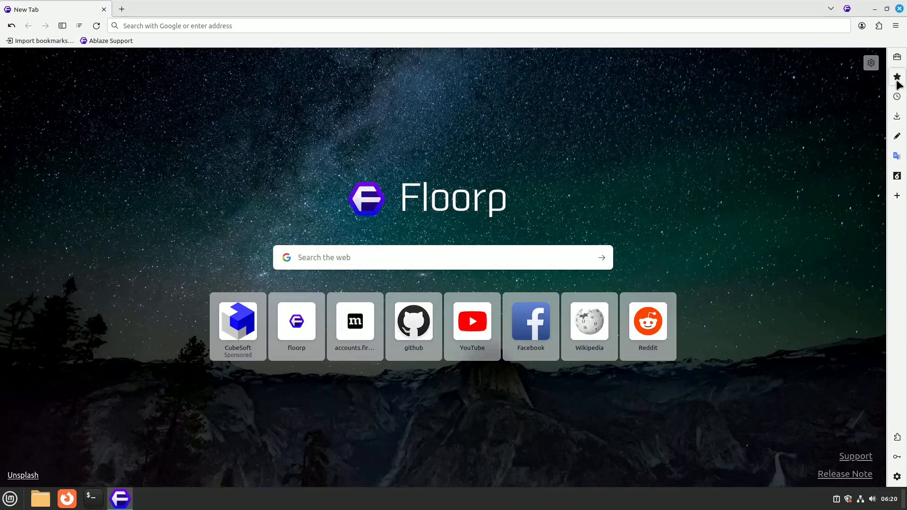
mouse_move(897, 119)
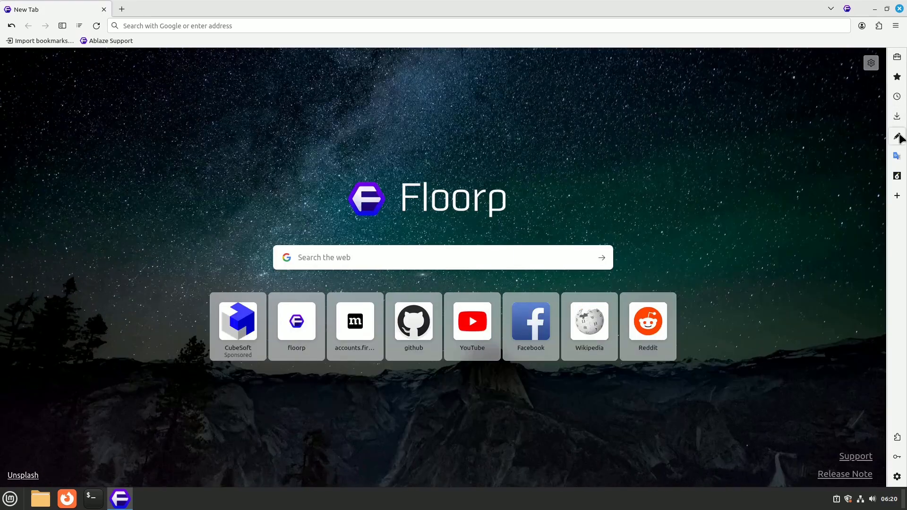
click(898, 138)
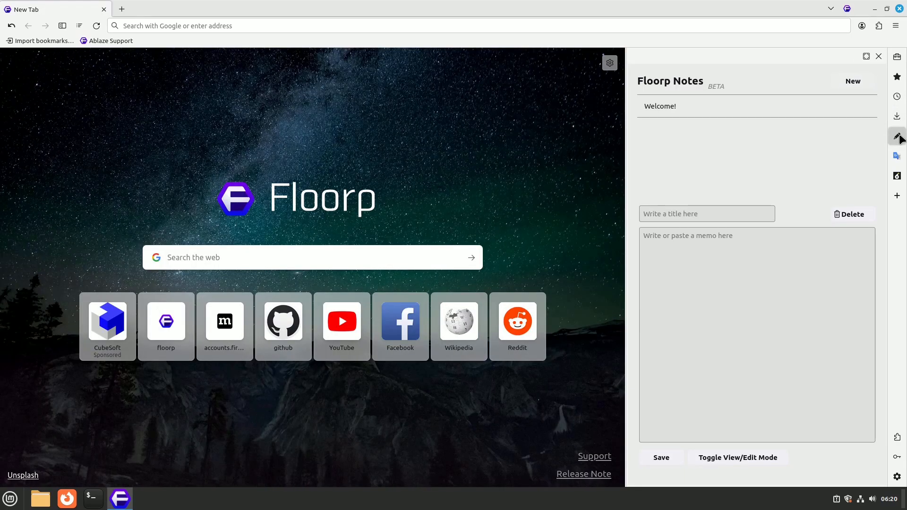
click(897, 137)
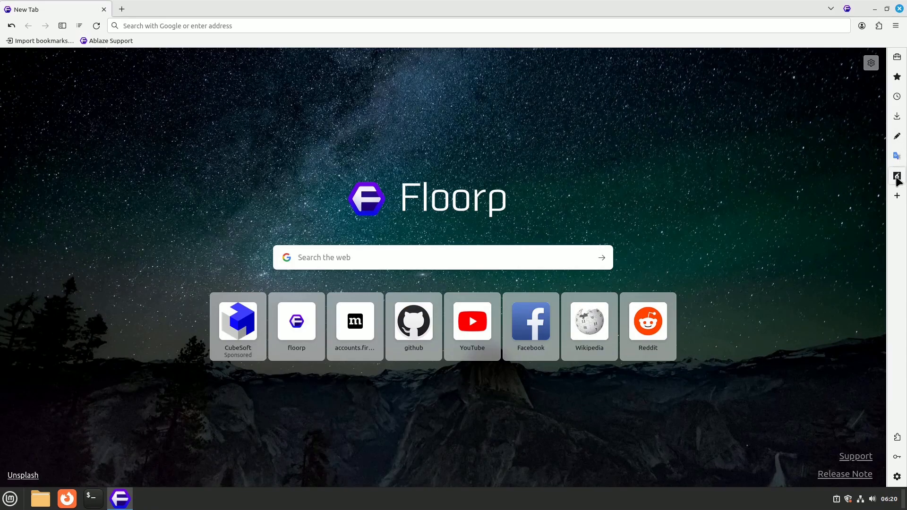
mouse_move(902, 445)
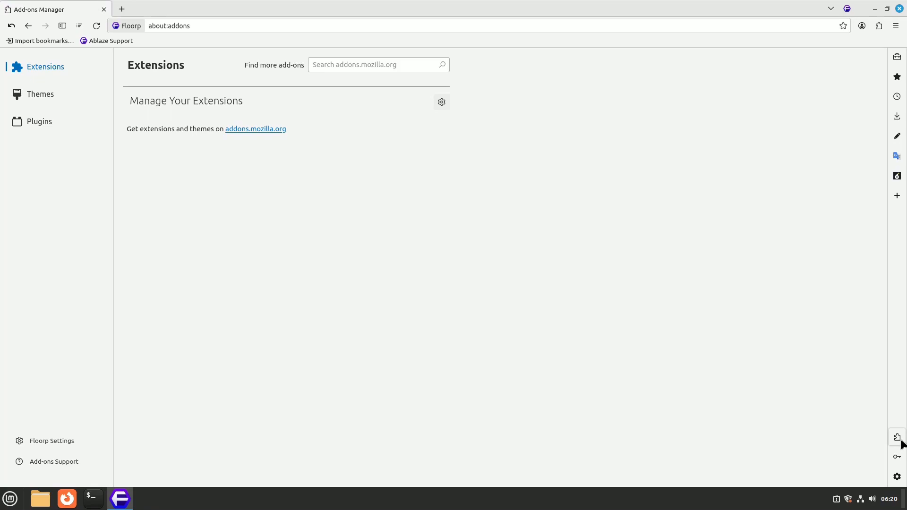
- Open Logins & Passwords and Settings, viewing the Design and Browser Manager Sidebar settings
click(897, 457)
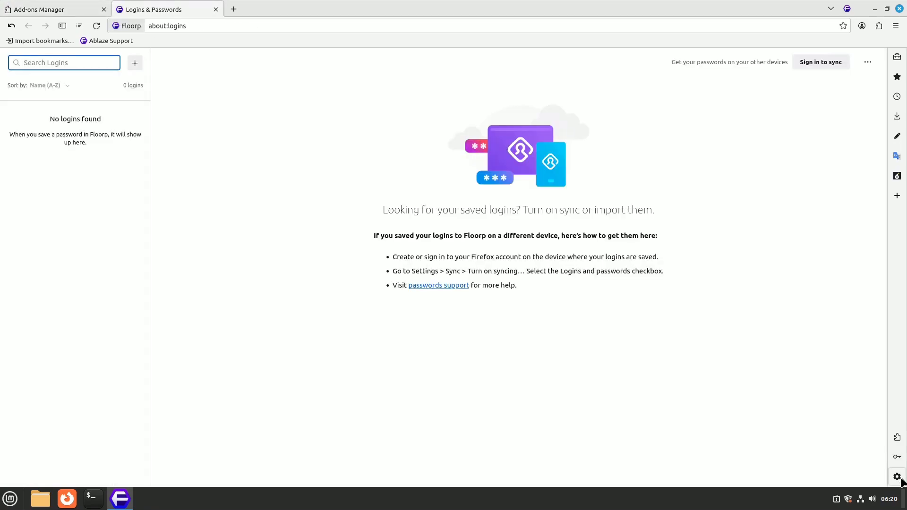
click(898, 477)
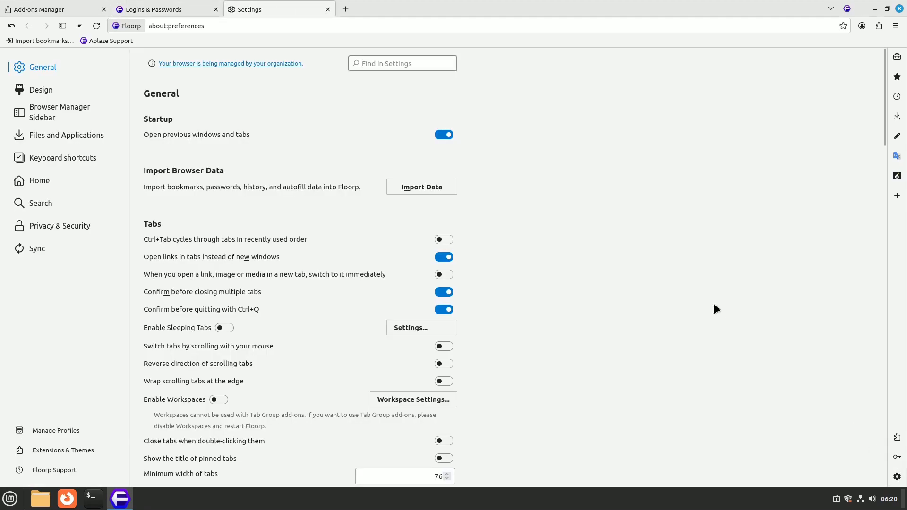
mouse_move(41, 90)
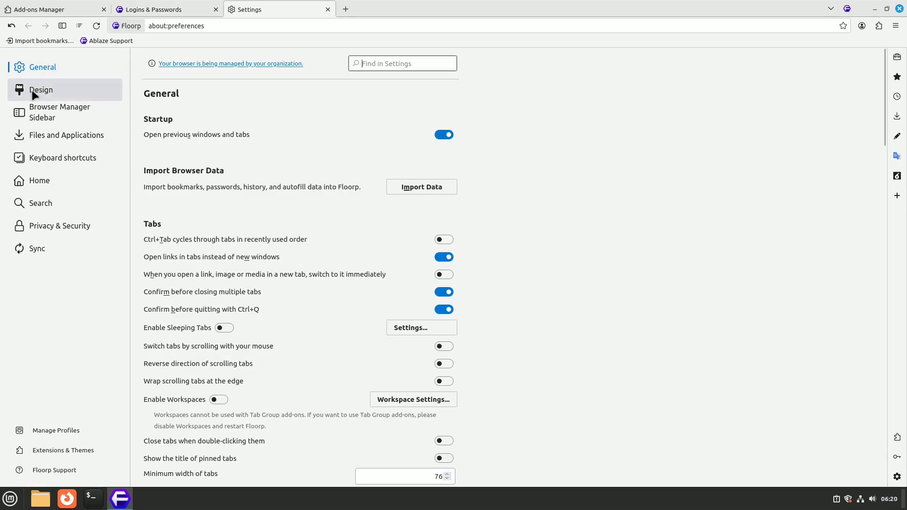
click(40, 90)
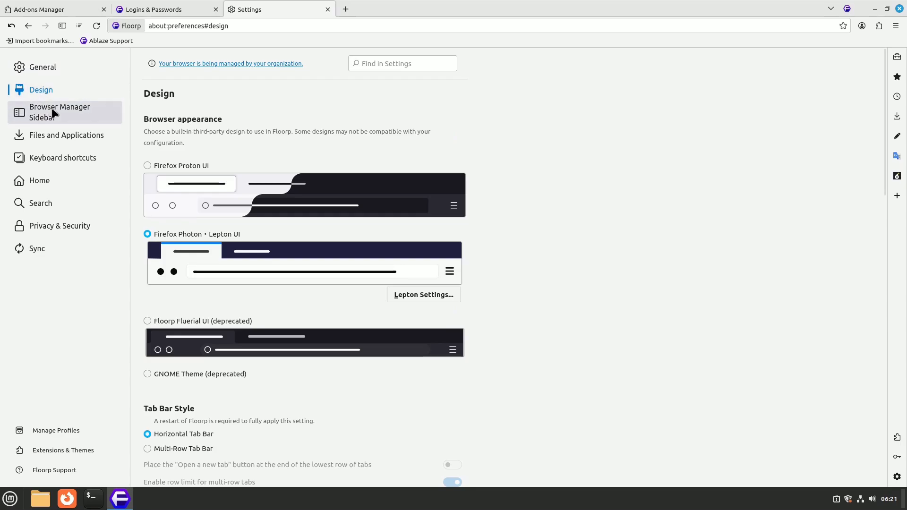
click(59, 112)
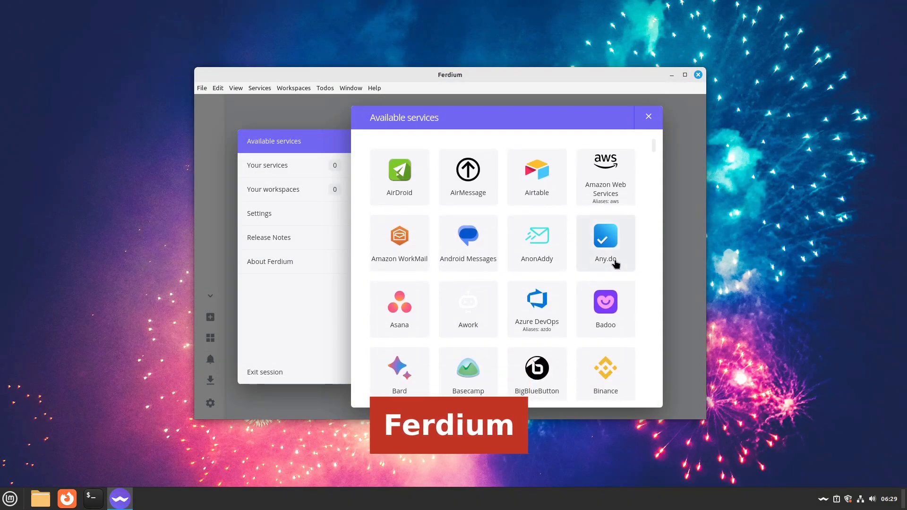
- Scroll Ferdium's welcome screen, choose to use it without an account, and get started
scroll(down, 3)
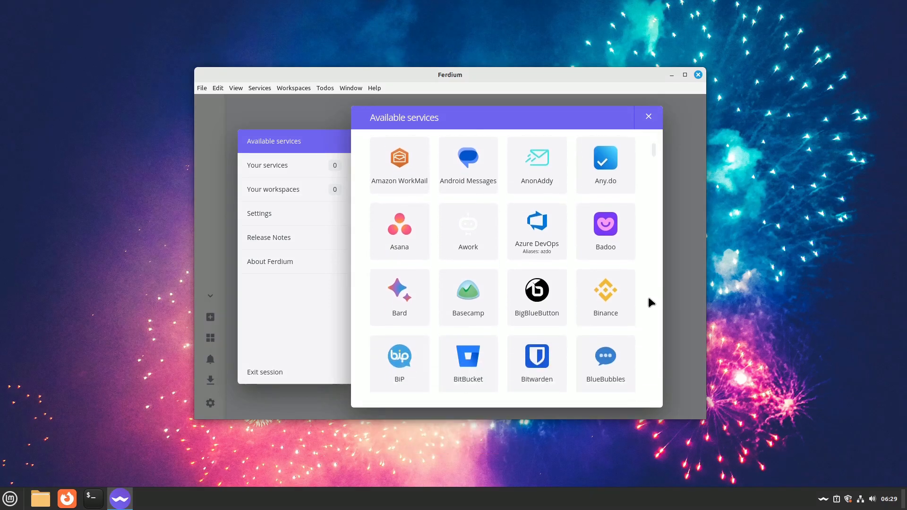
scroll(down, 3)
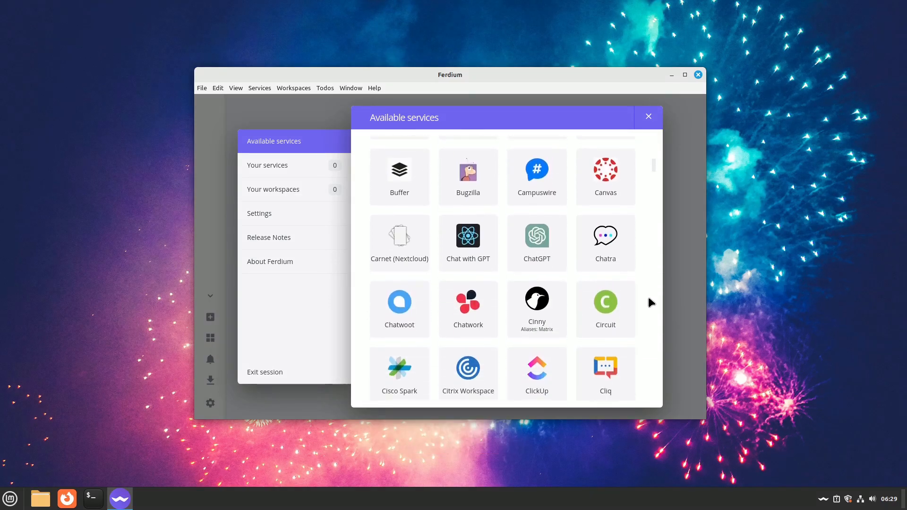
scroll(down, 3)
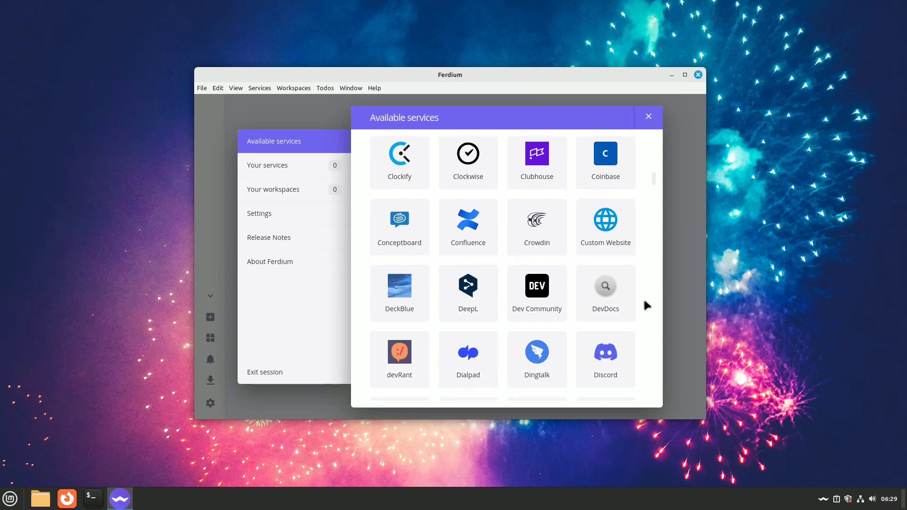
scroll(down, 3)
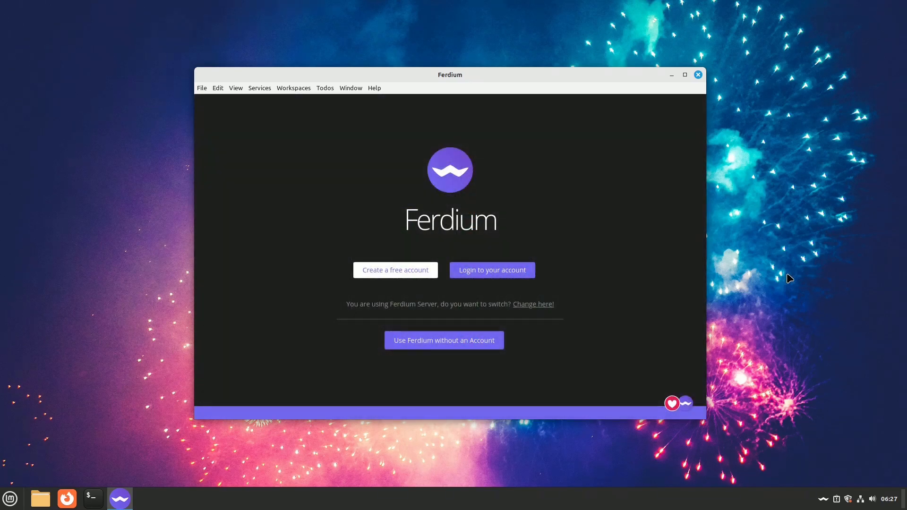
mouse_move(635, 338)
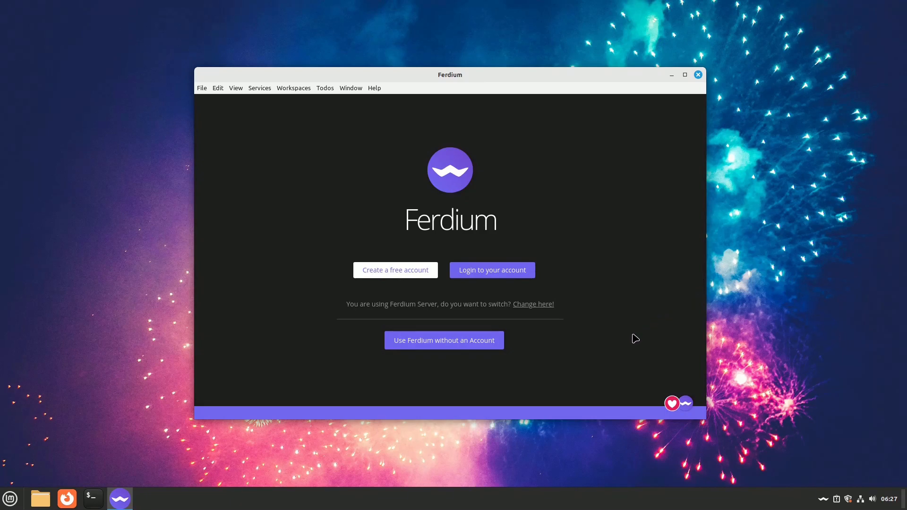
mouse_move(498, 379)
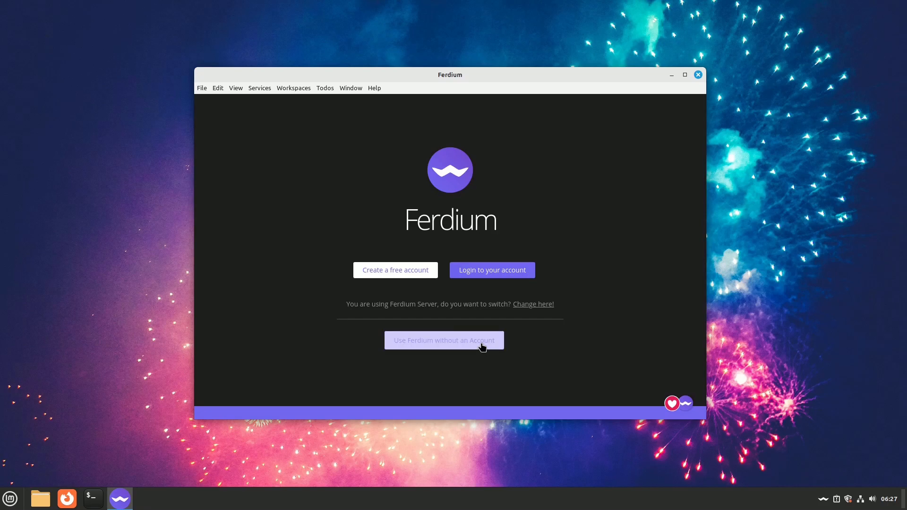
click(444, 340)
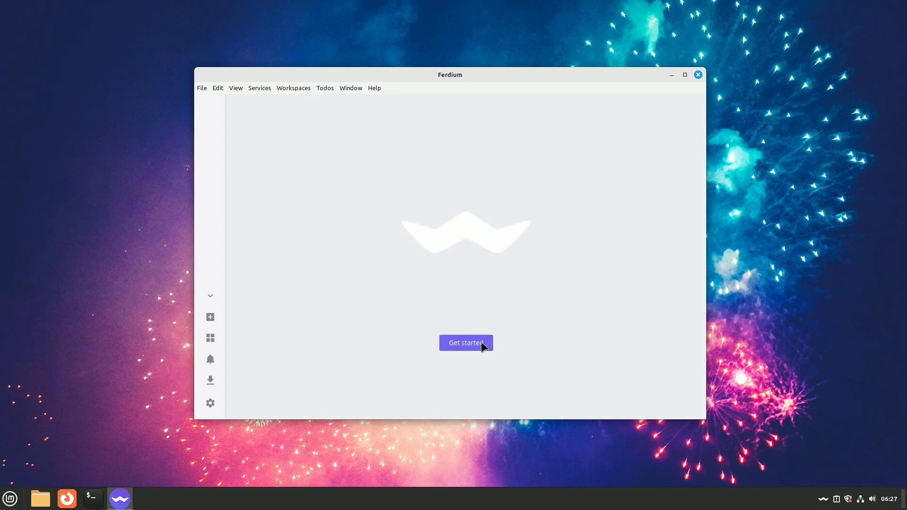
mouse_move(475, 355)
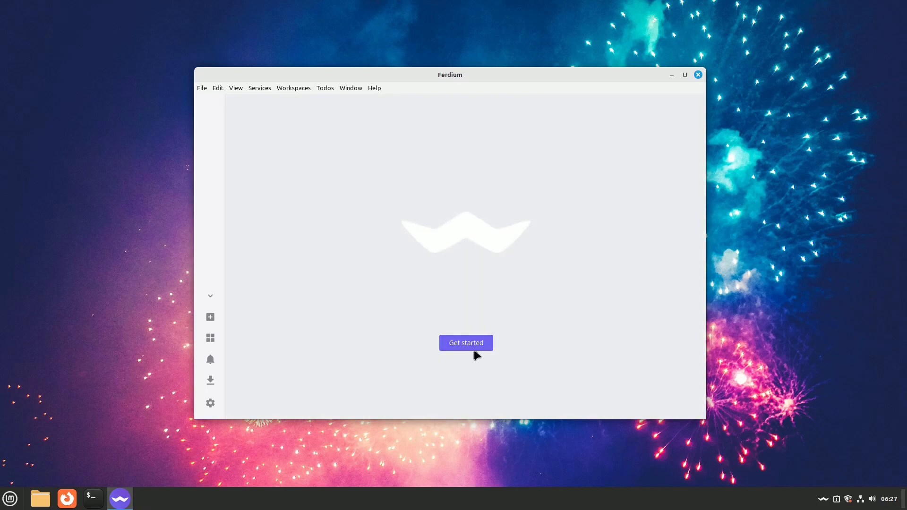
click(466, 343)
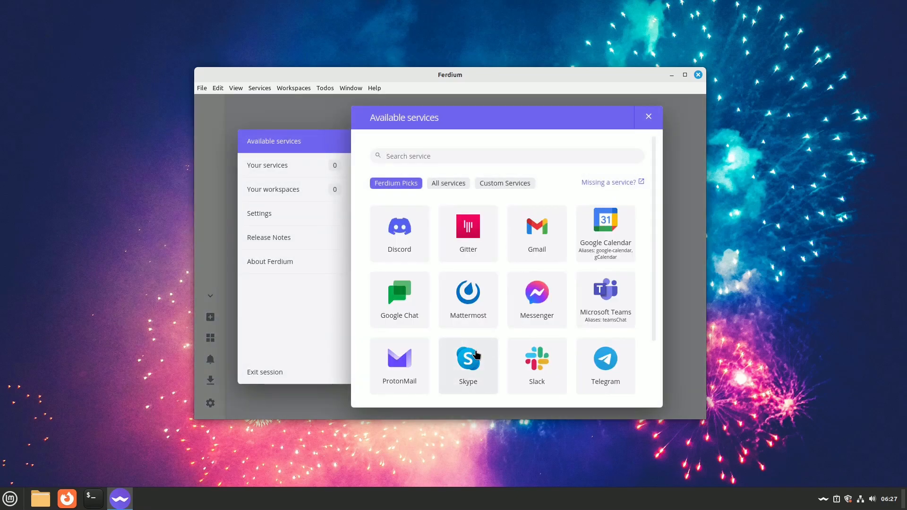
mouse_move(518, 201)
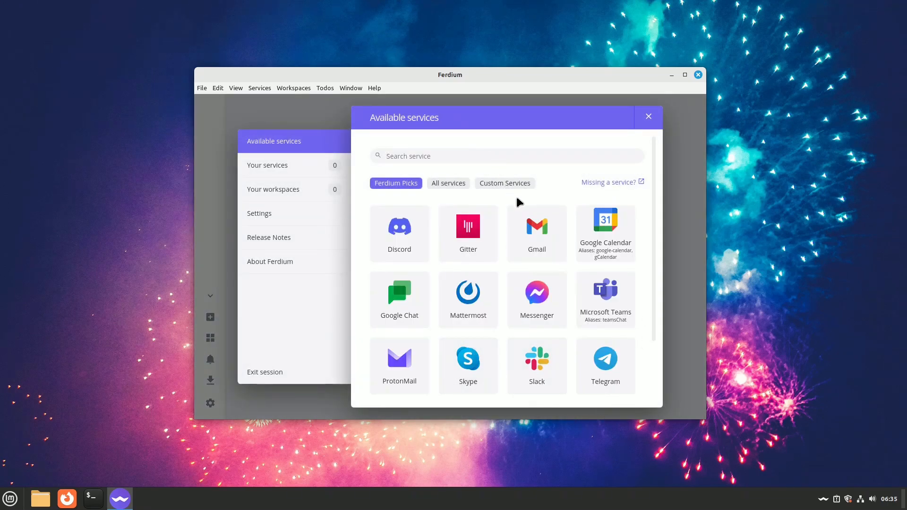
- Pick Gmail from the services catalog and save it as a new Ferdium service
click(536, 233)
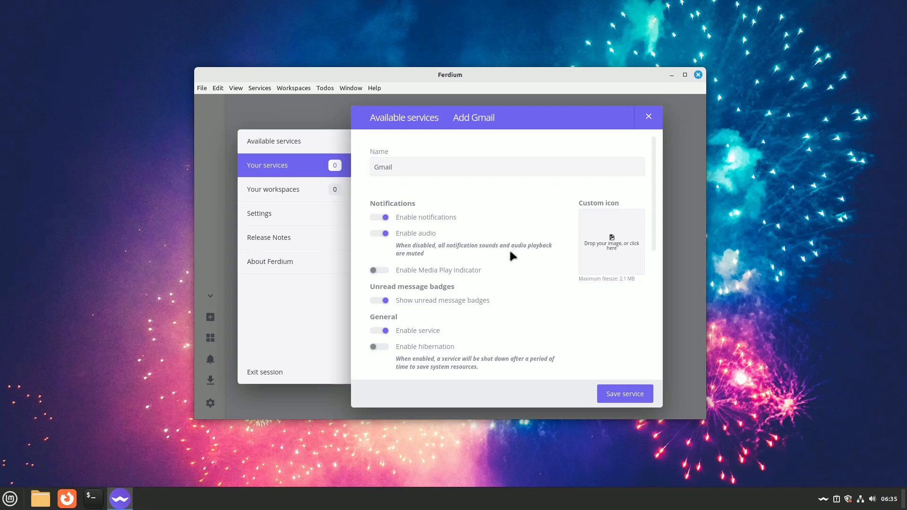
scroll(down, 3)
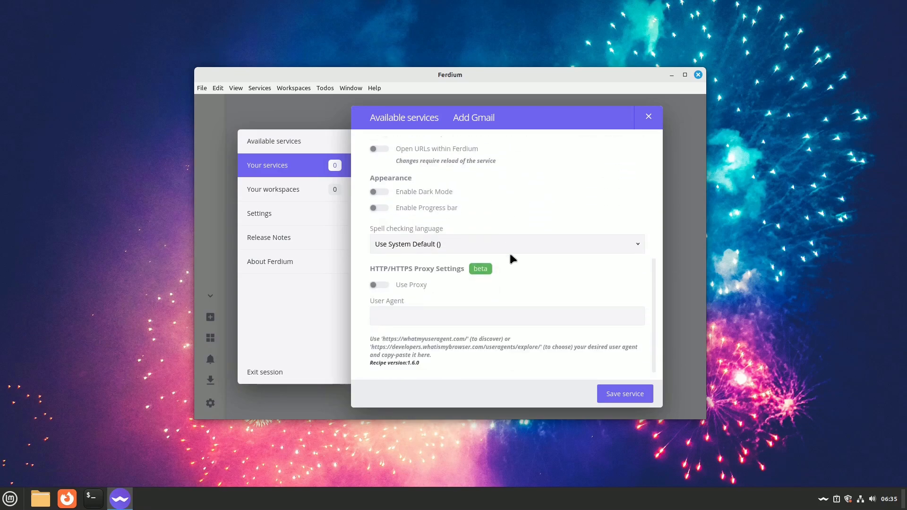
scroll(up, 3)
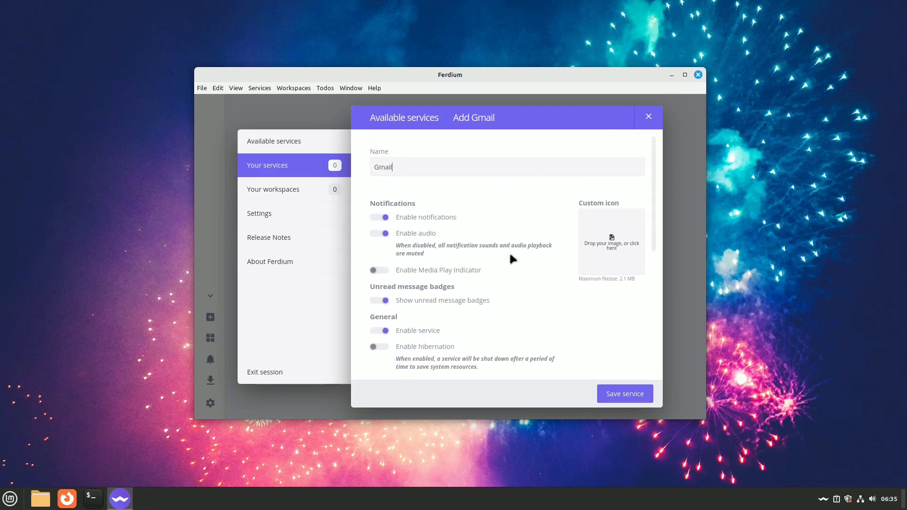
click(611, 239)
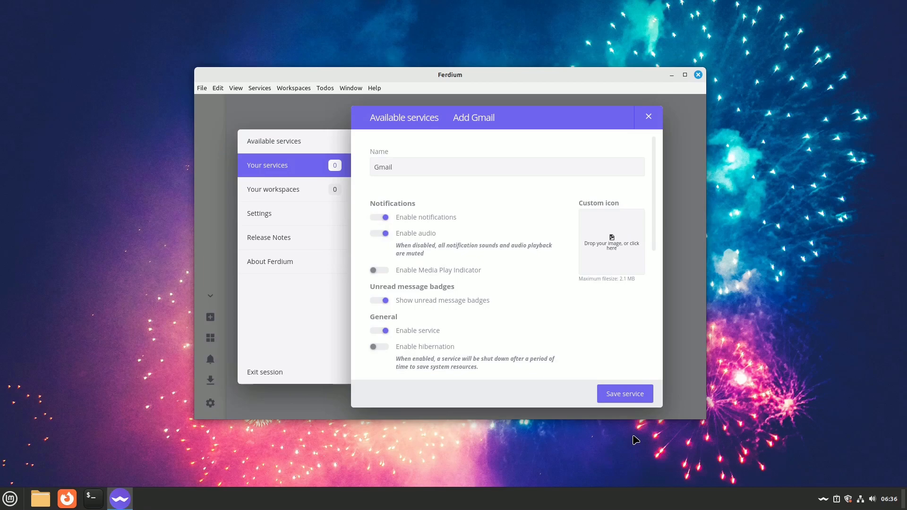
click(625, 394)
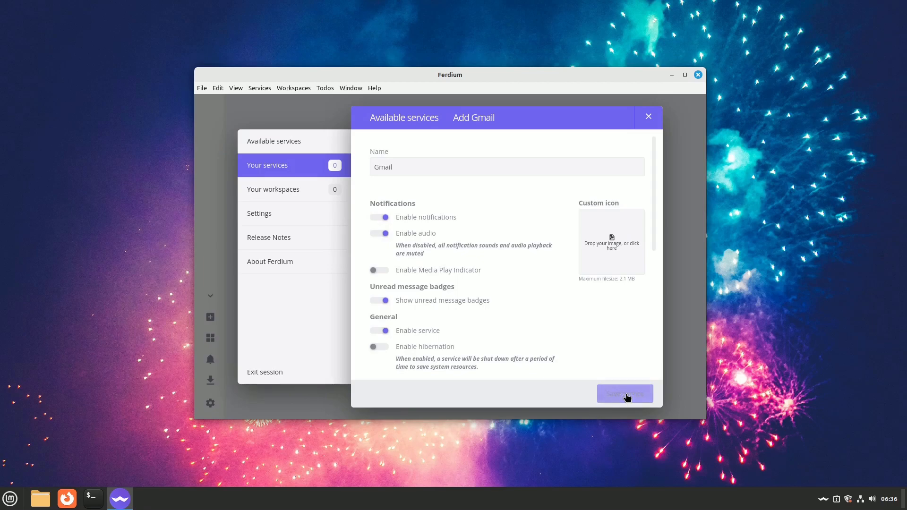
click(624, 394)
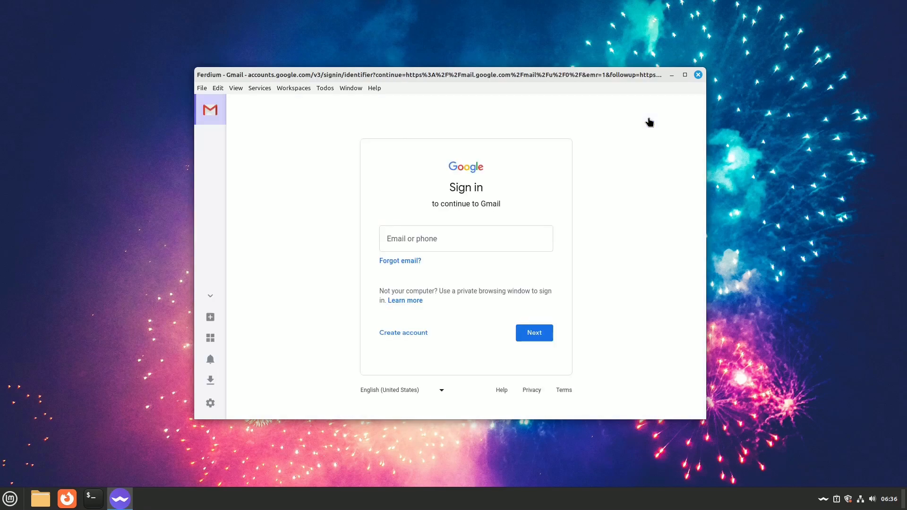
click(465, 238)
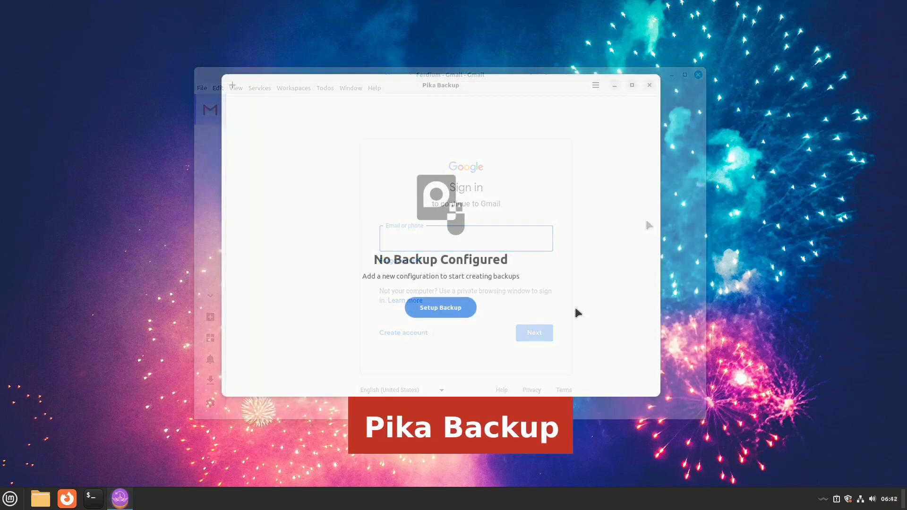
- Create an unencrypted local-disk repository in Documents and open the home backup configuration
click(440, 308)
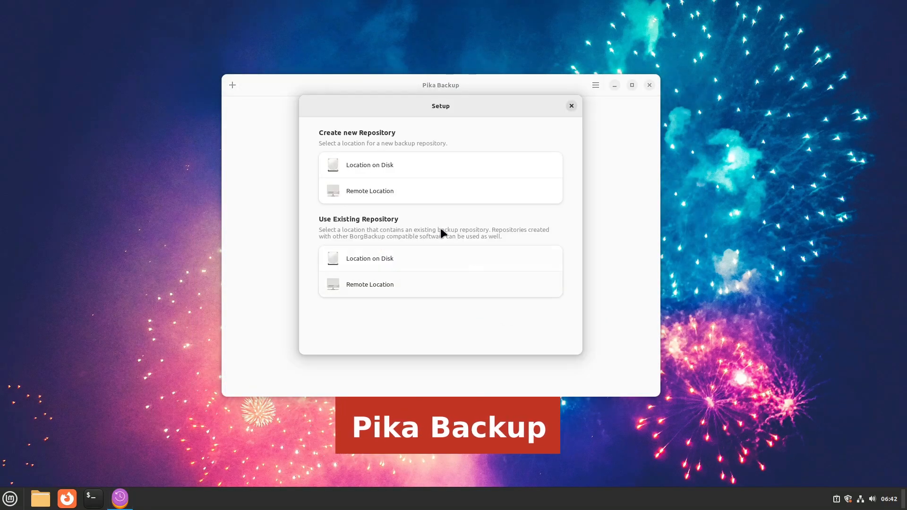
click(370, 165)
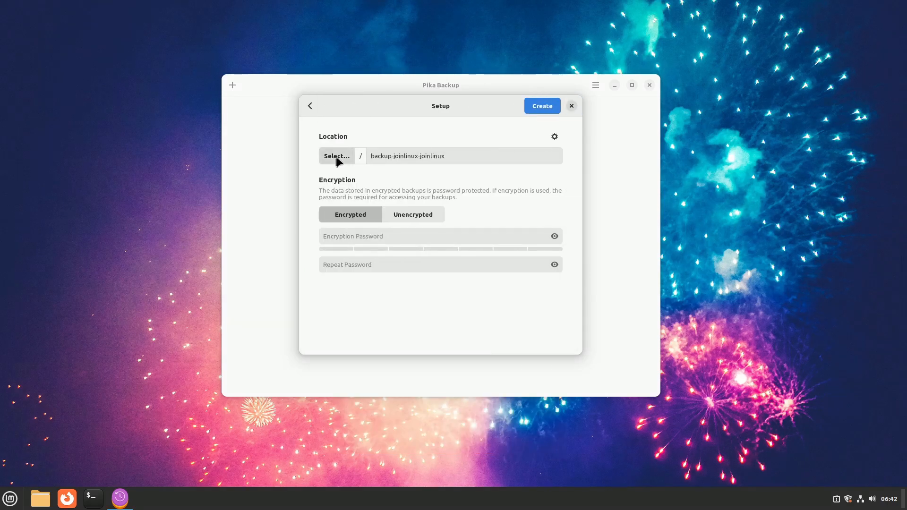
click(337, 155)
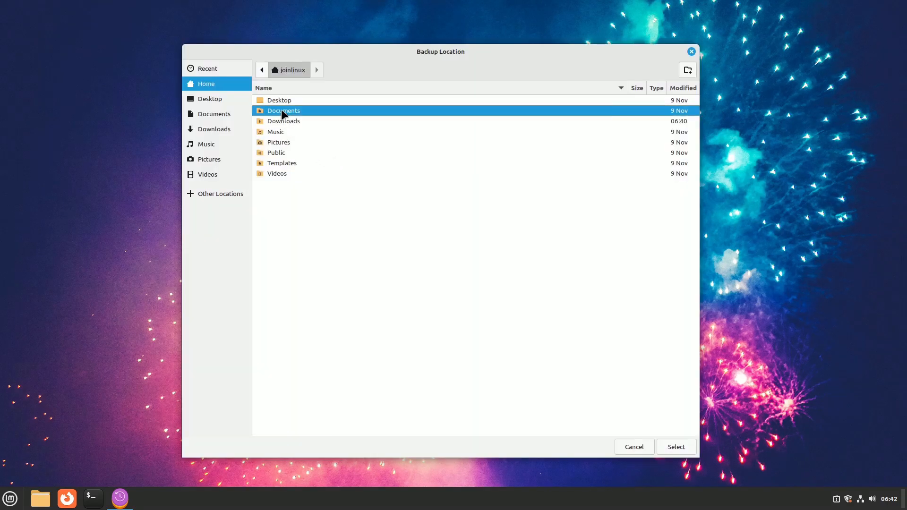
click(675, 447)
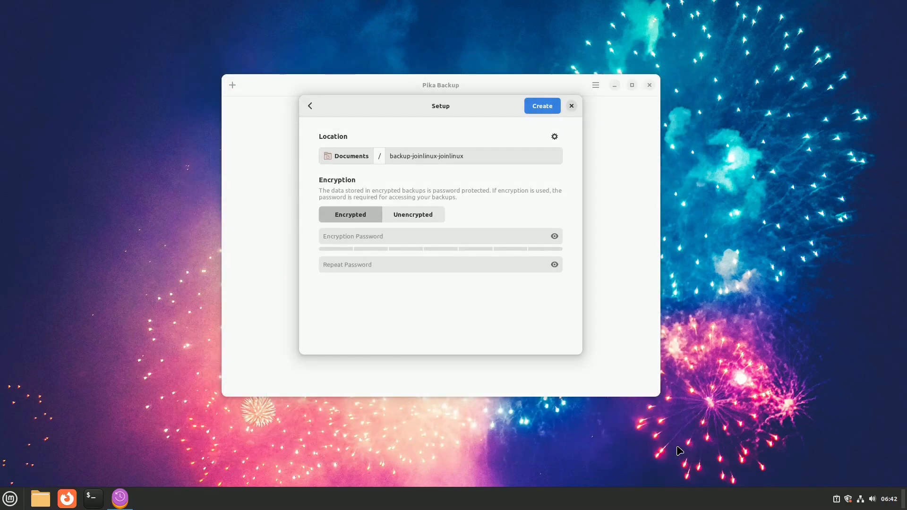
click(413, 214)
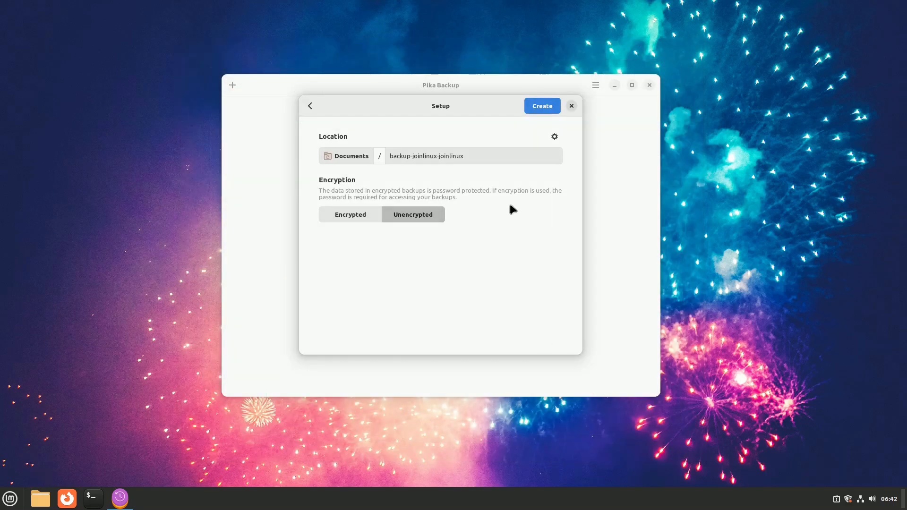
click(541, 106)
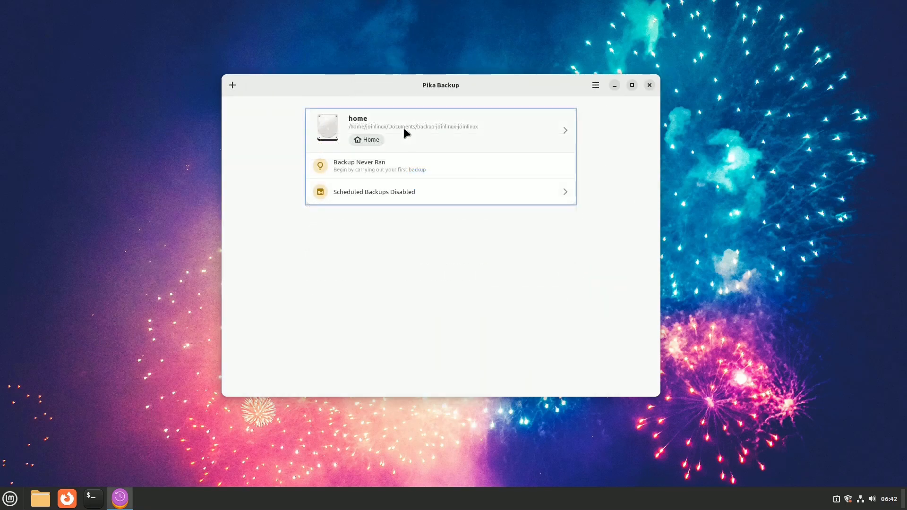
click(440, 129)
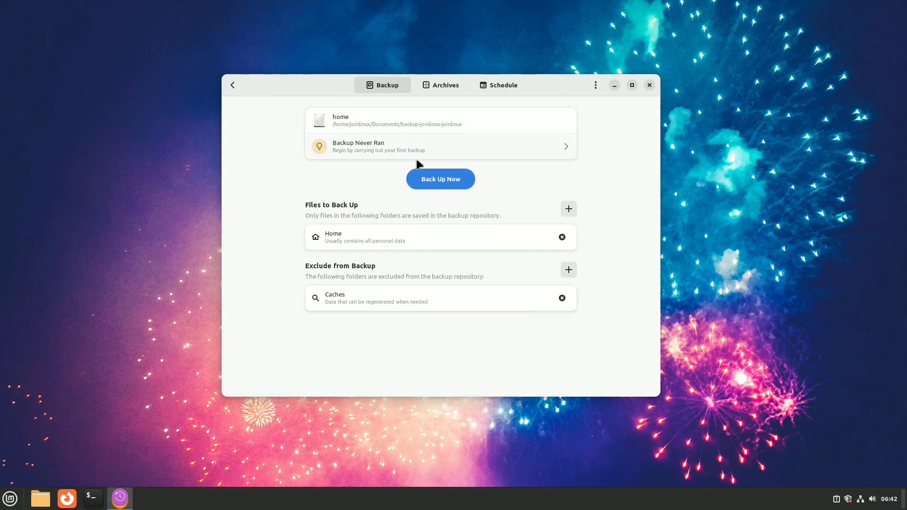
- Run the first backup now and view the archives list
click(440, 179)
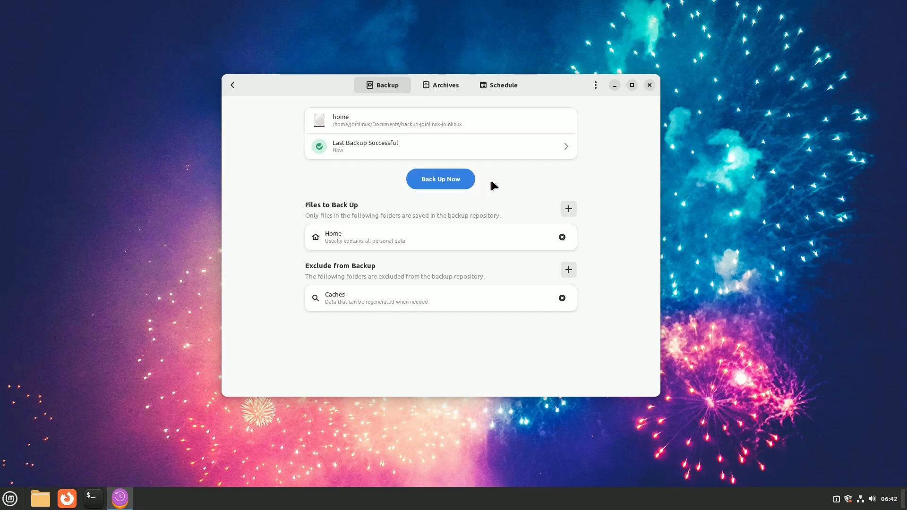
mouse_move(495, 119)
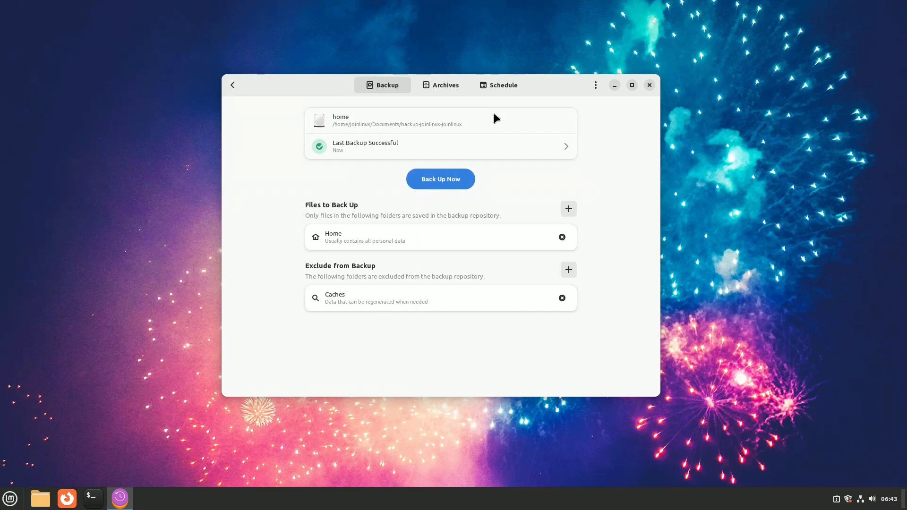
click(441, 85)
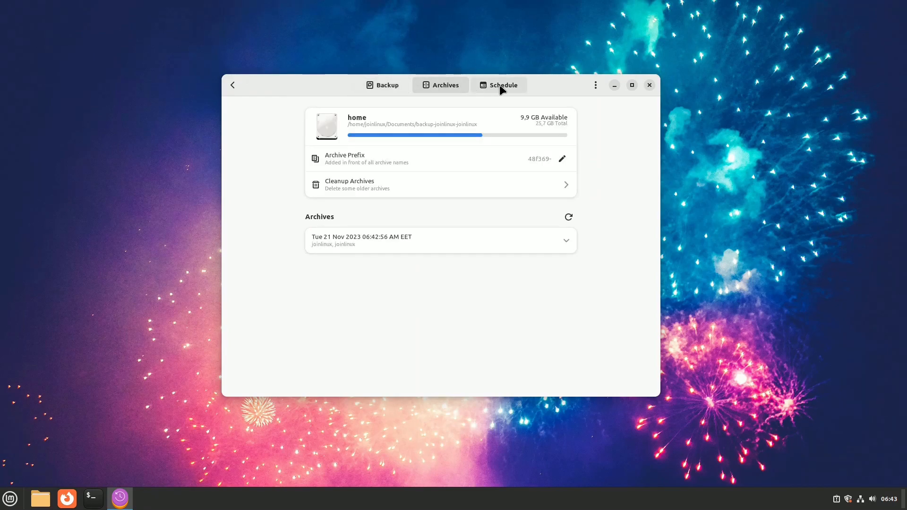
- Enable scheduled backups and regular archive cleanup, dismissing the background-run error and showing retention details
click(498, 84)
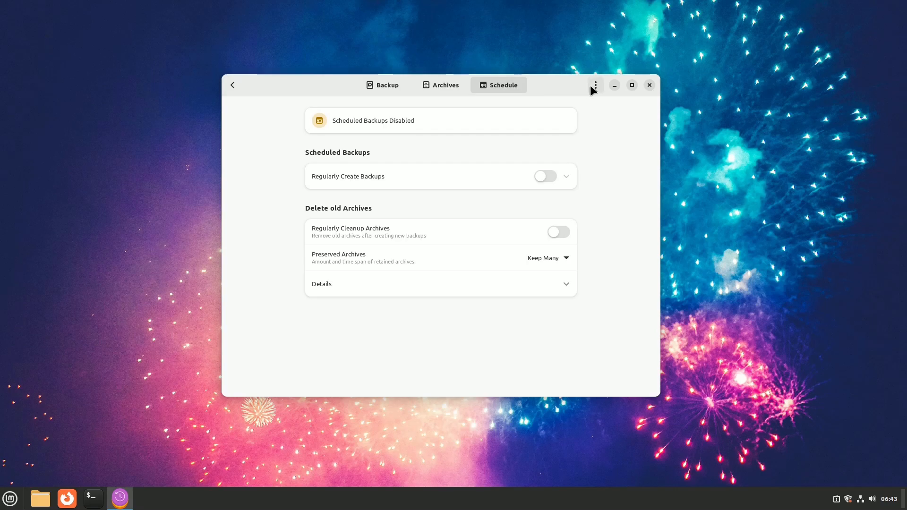
click(595, 85)
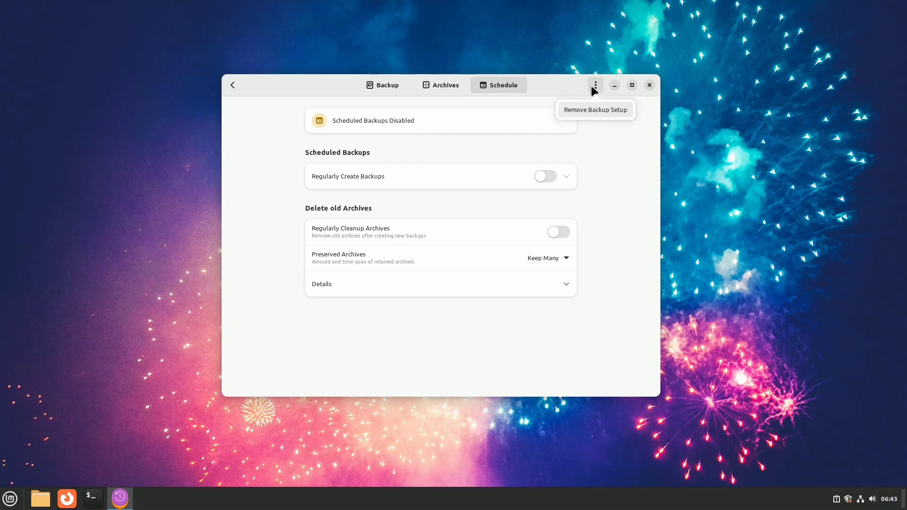
click(544, 176)
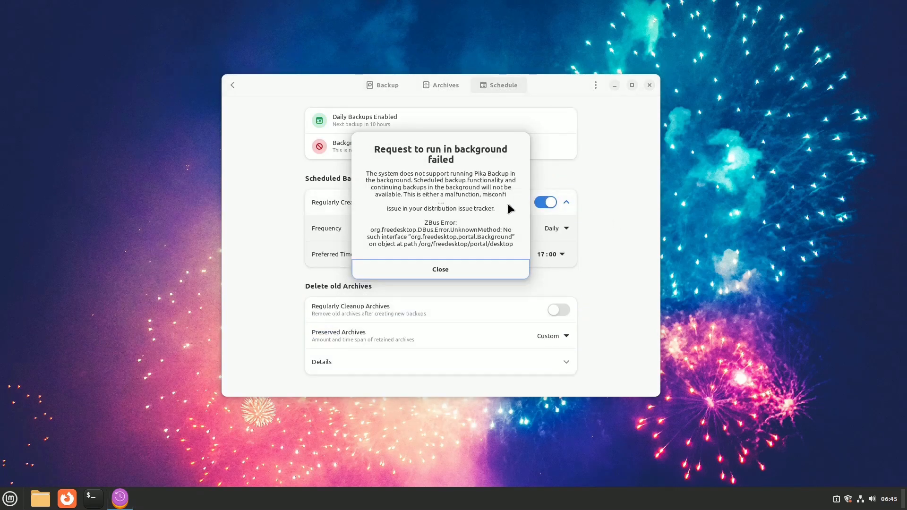
click(440, 269)
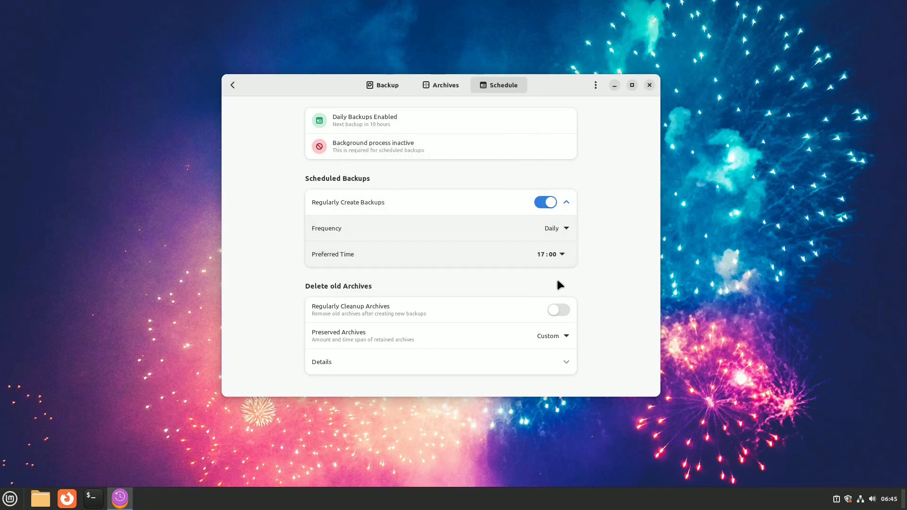
mouse_move(557, 318)
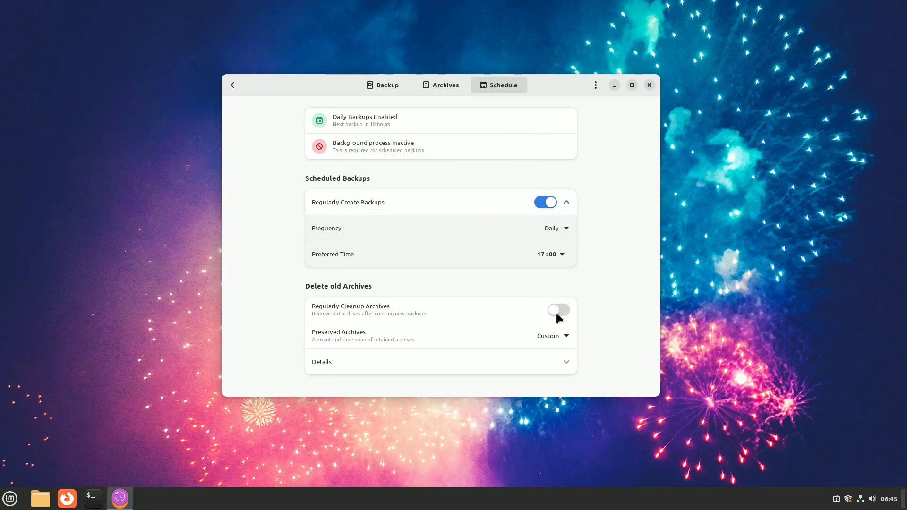
click(557, 310)
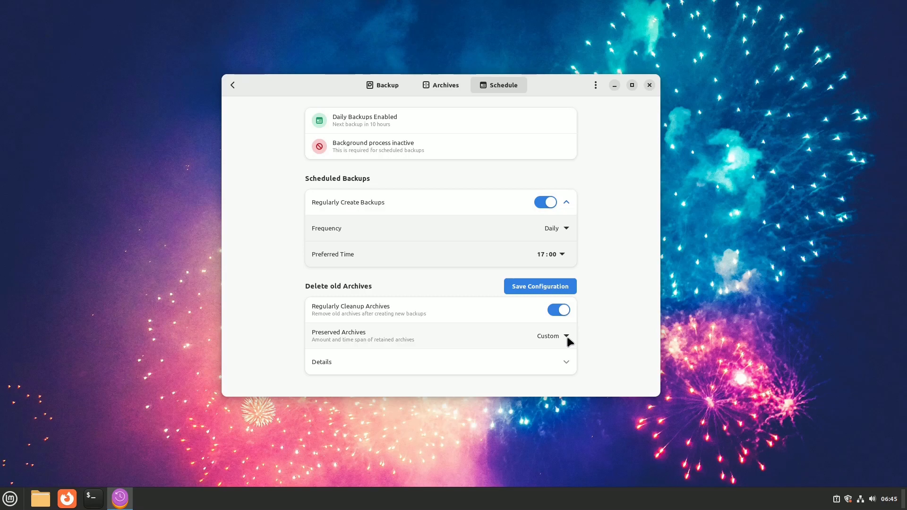
mouse_move(568, 376)
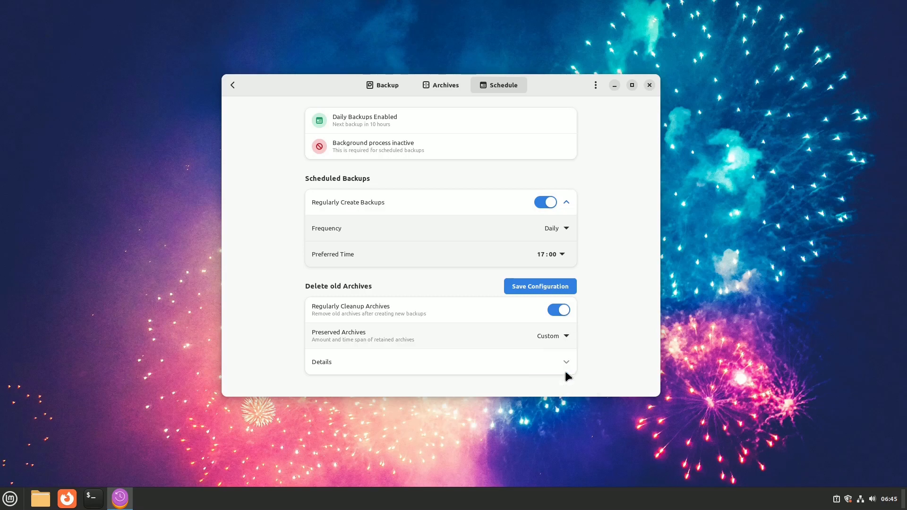
click(440, 361)
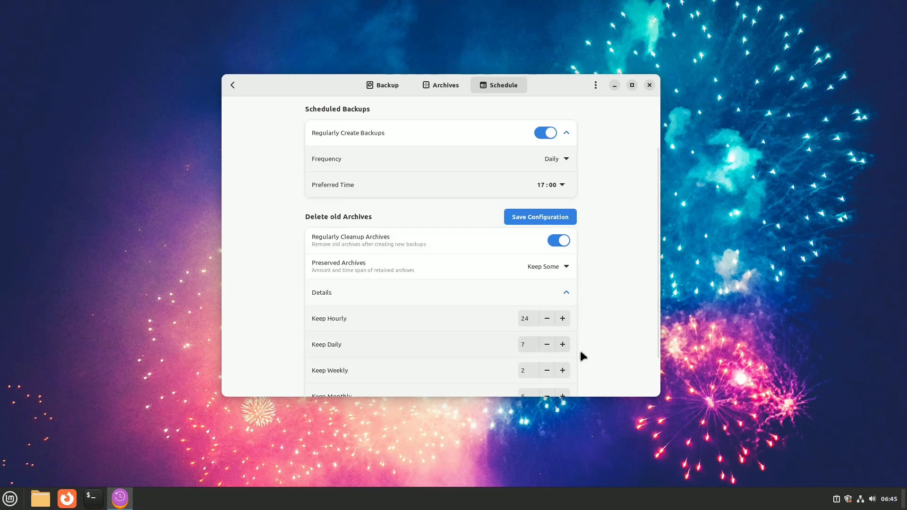
click(120, 498)
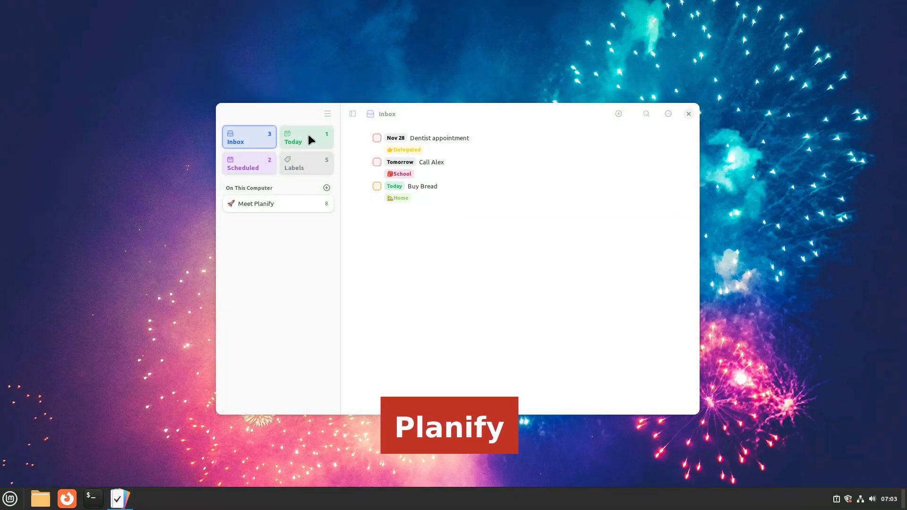
- Browse Planify's scheduled tasks, the labels list, and the Meet Planify project
click(249, 164)
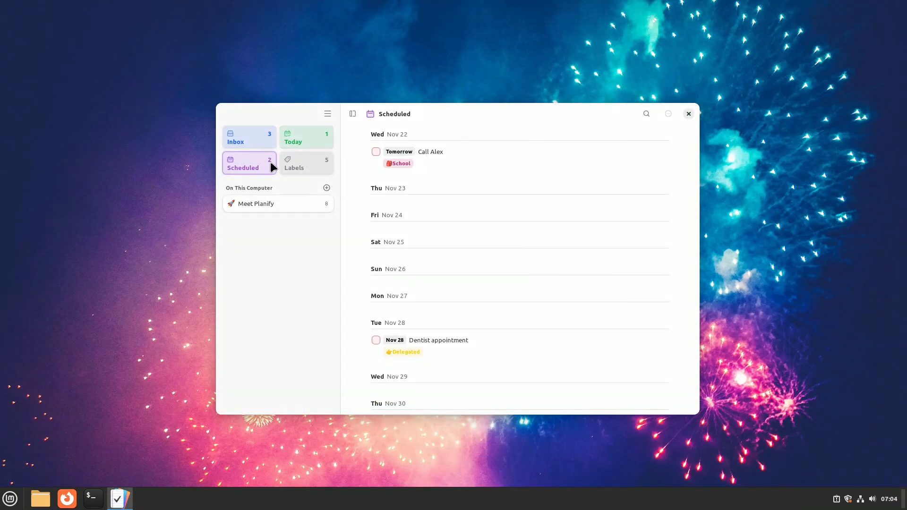
click(305, 164)
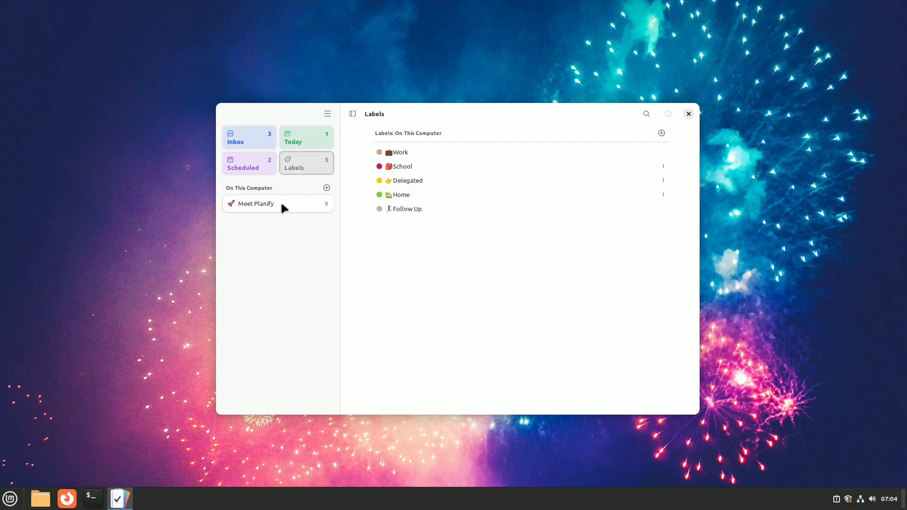
click(255, 204)
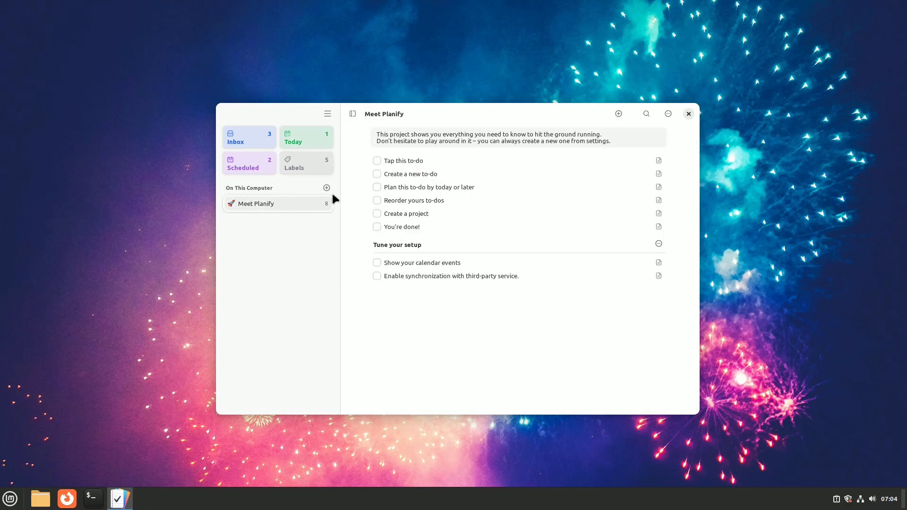
- Check Preferences > Accounts, go back, and start a new Inbox to-do
click(327, 113)
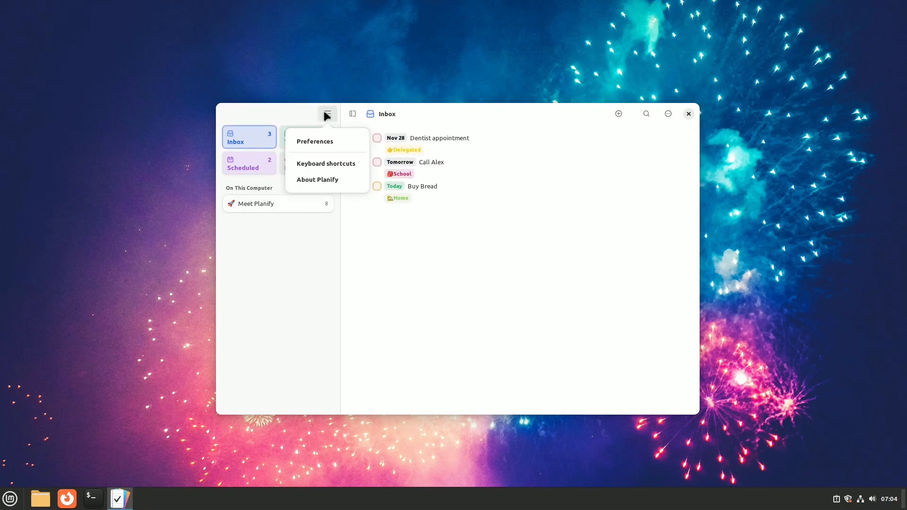
click(315, 142)
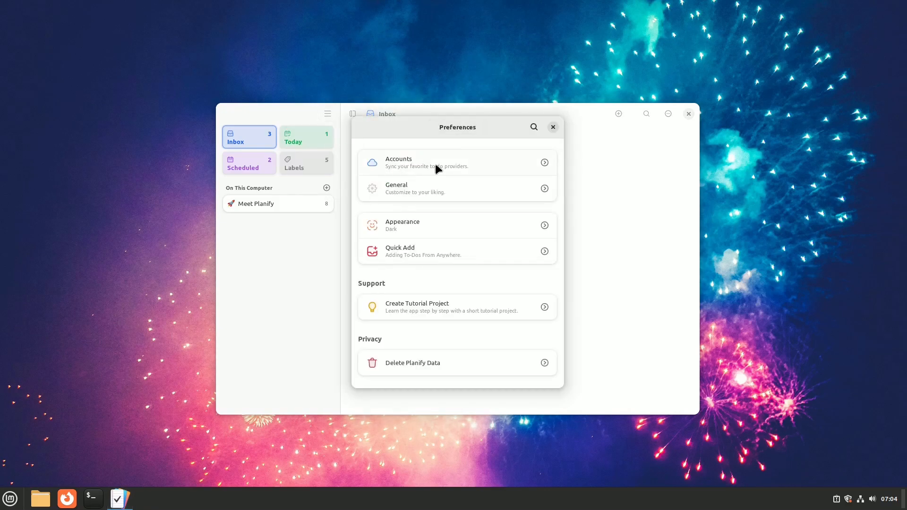
click(456, 162)
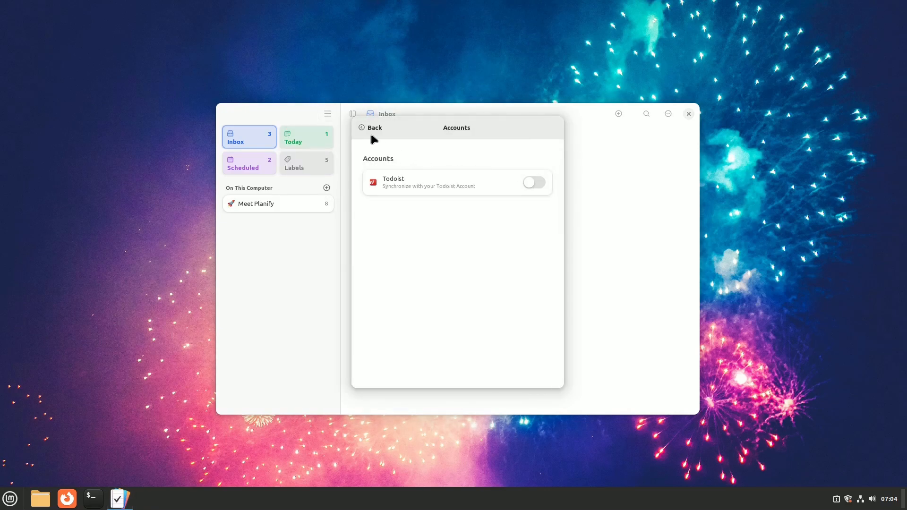
click(371, 128)
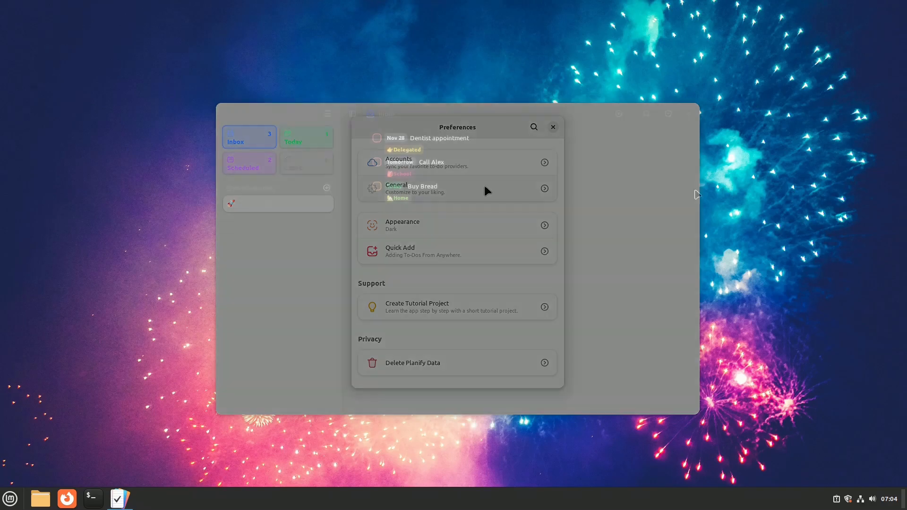
click(551, 127)
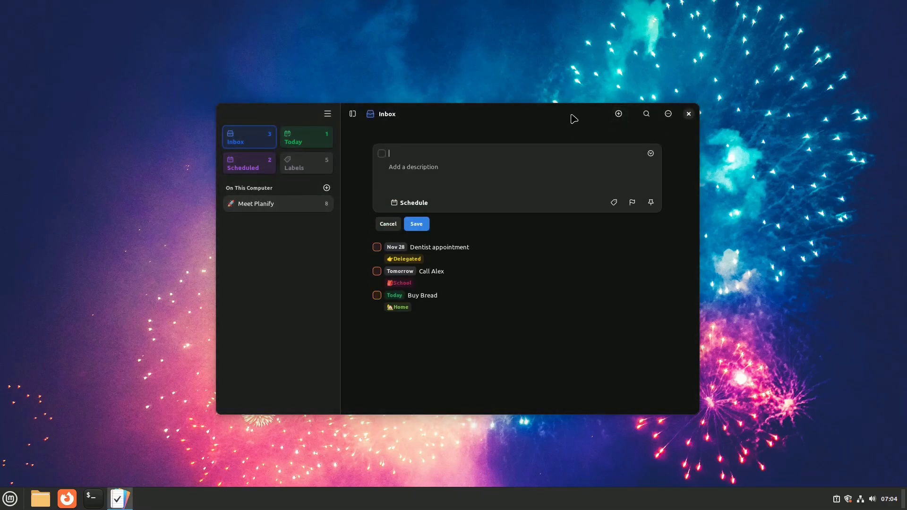
- Title the to-do 'Make Dinner', schedule it for Today, and tag it School
text(Make)
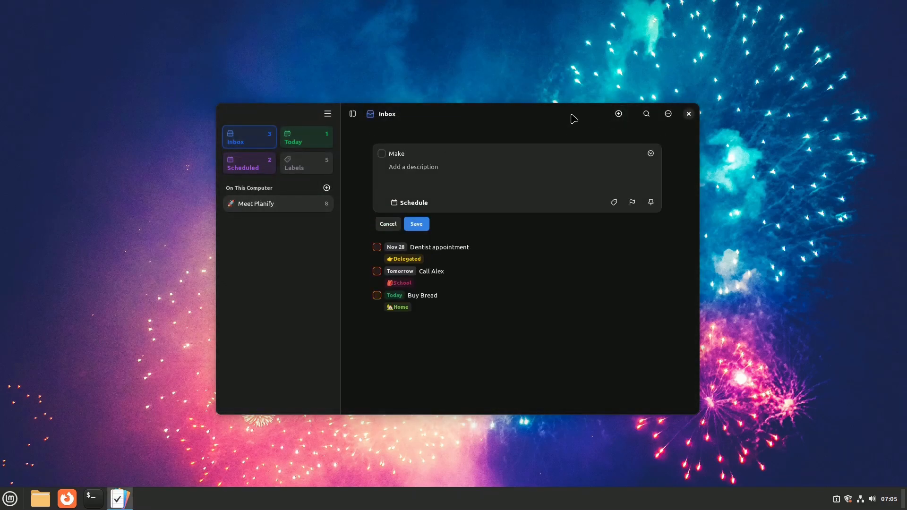
text(Dinner)
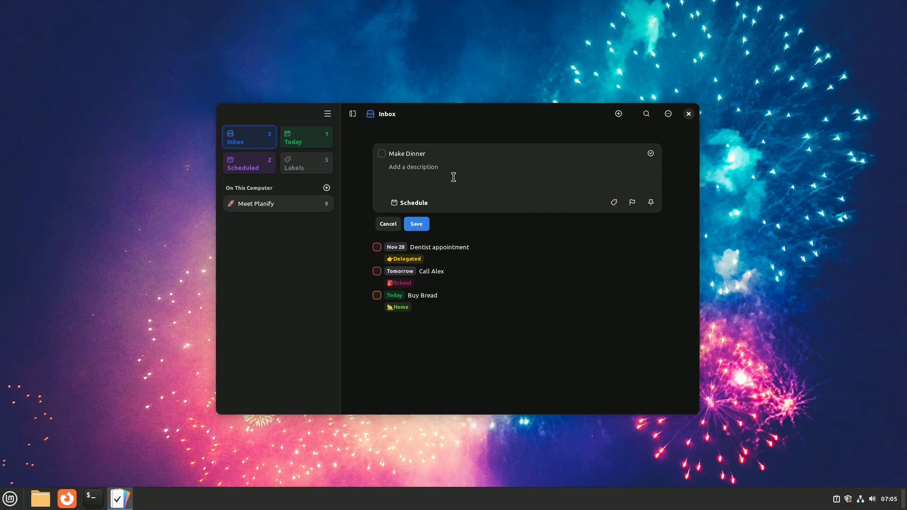
click(409, 203)
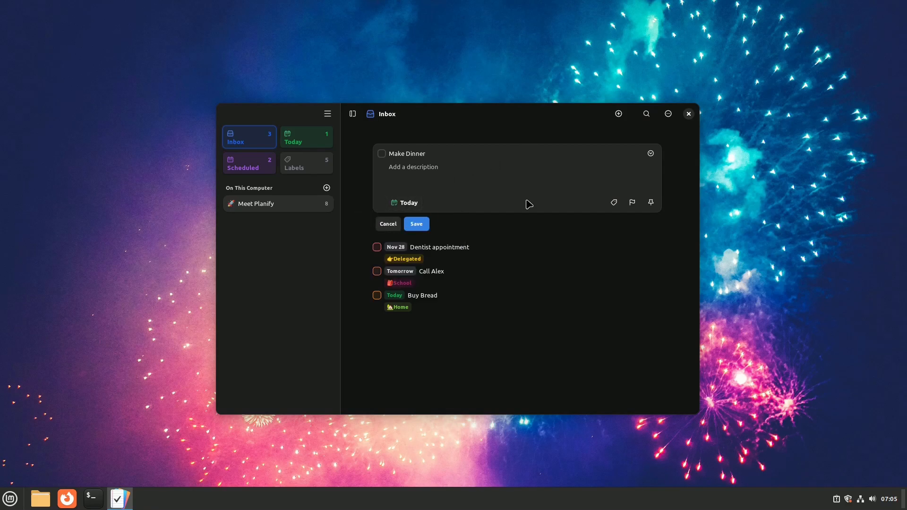
click(613, 202)
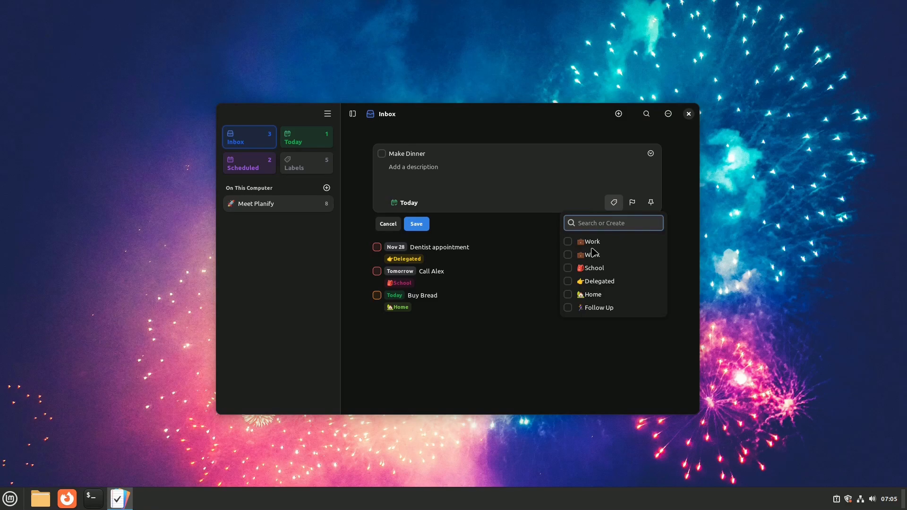
click(594, 268)
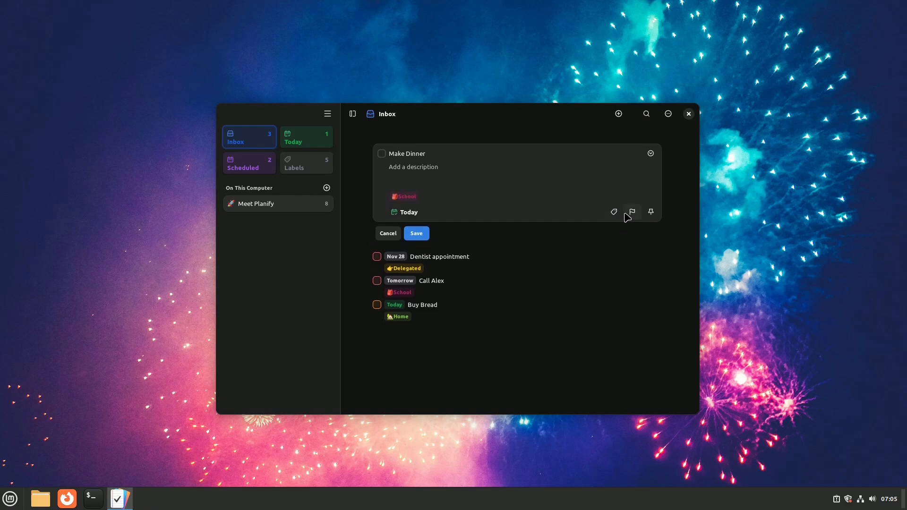
click(632, 212)
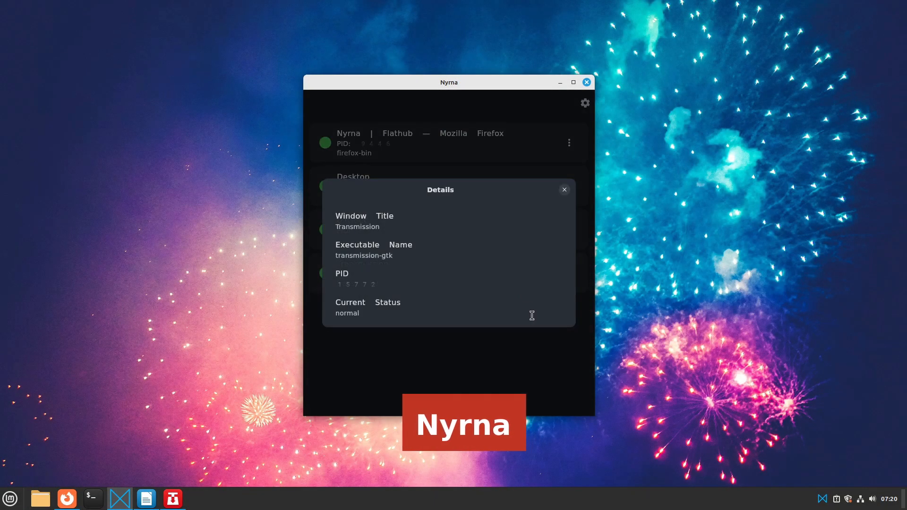
- Close the Transmission details dialog, toggle its suspend state, then view Nyrna's Settings
click(563, 189)
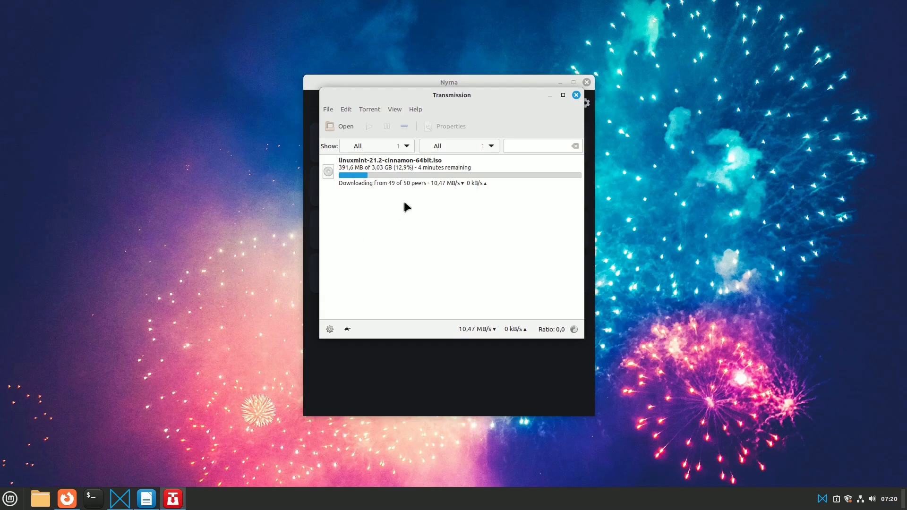
mouse_move(579, 201)
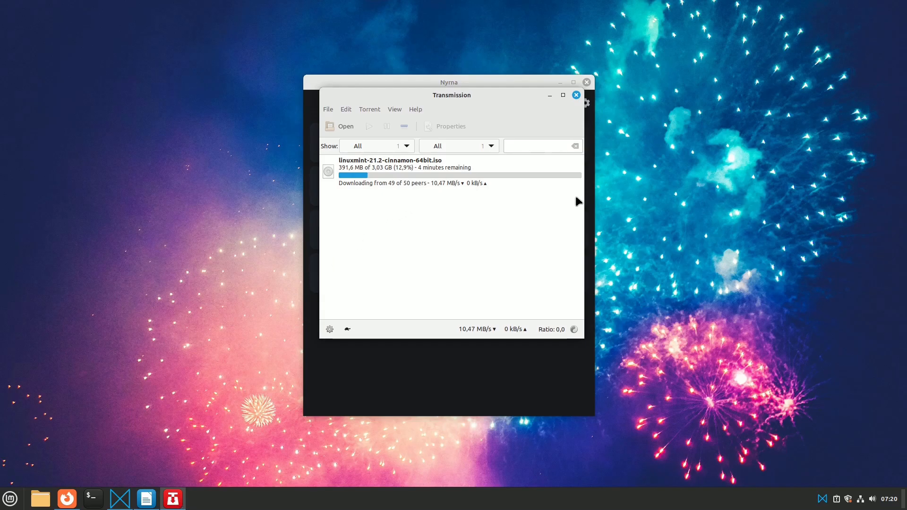
click(575, 95)
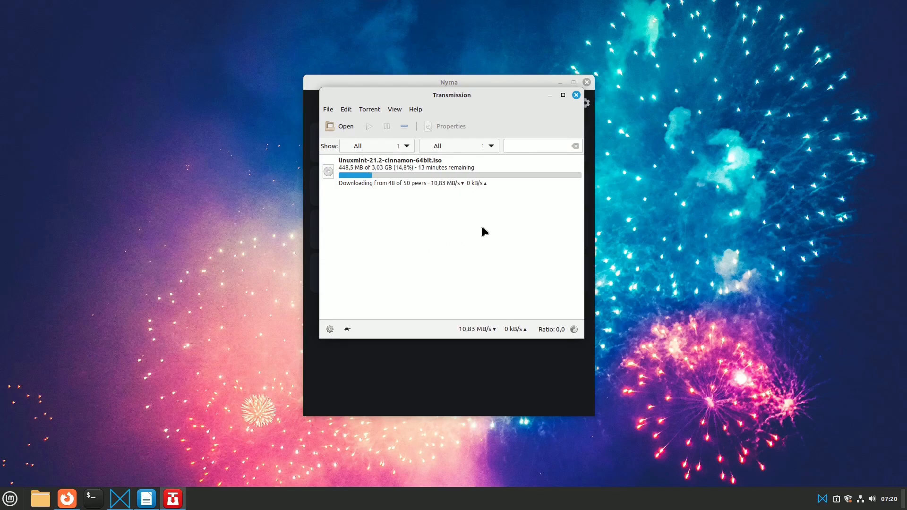
mouse_move(531, 192)
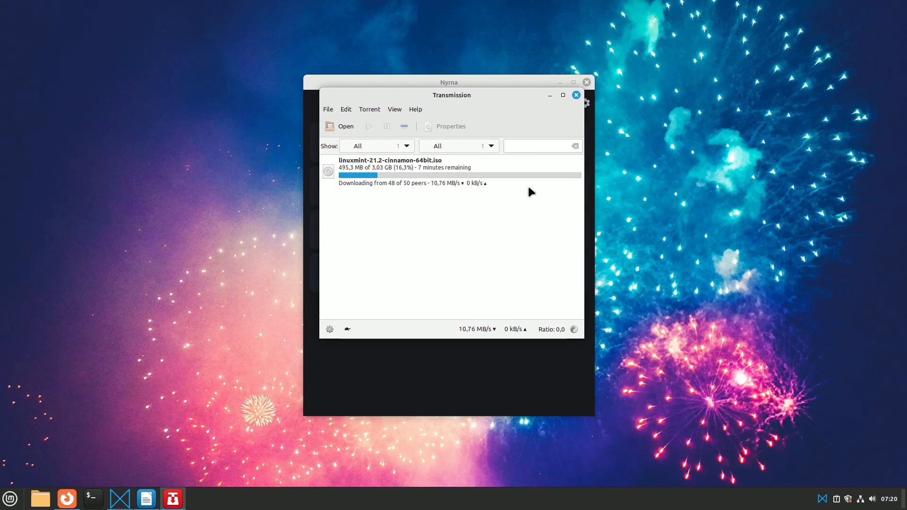
click(586, 103)
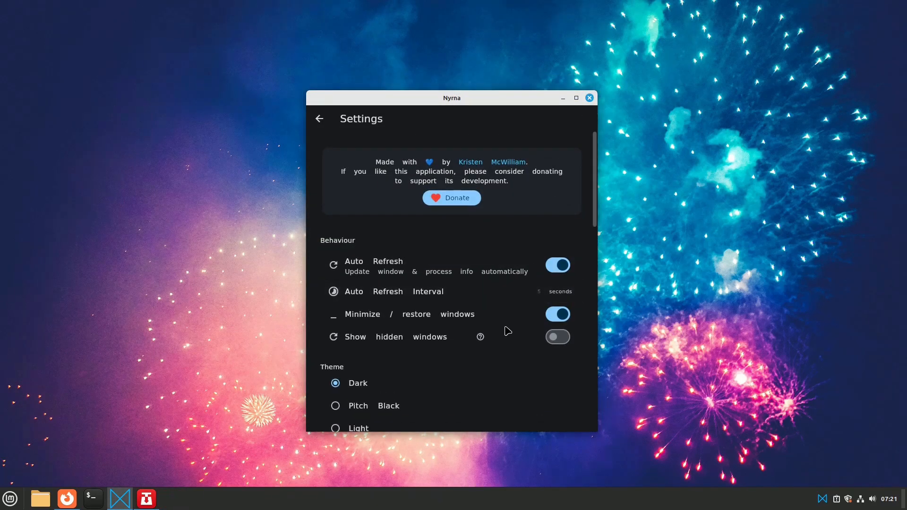
- Flip Nyrna's Show hidden windows switch to on
click(557, 337)
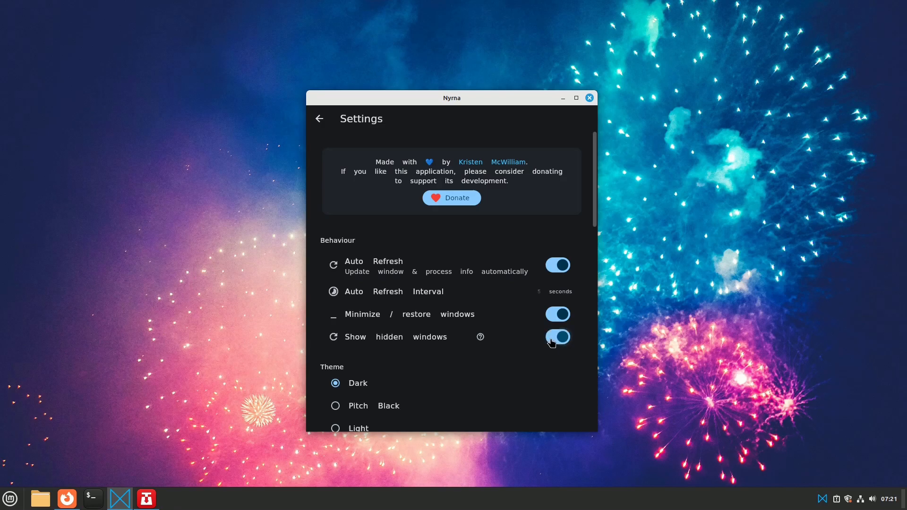
click(557, 337)
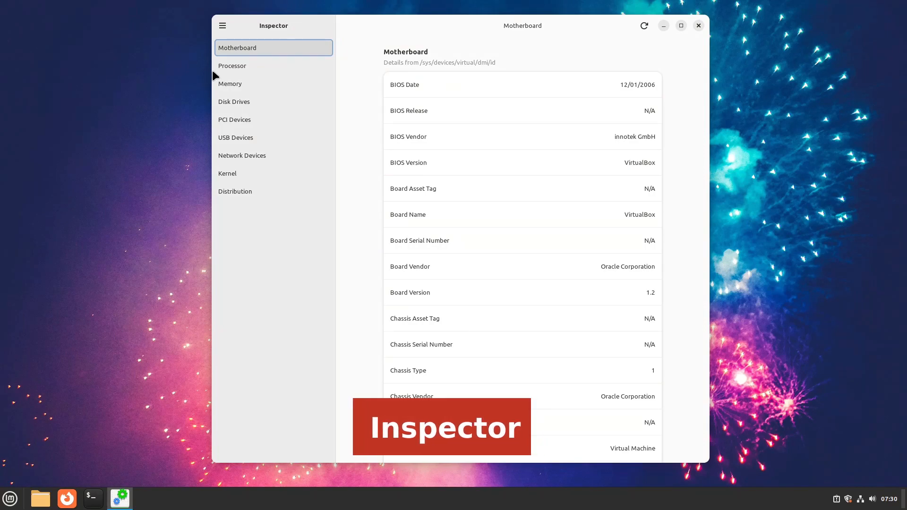
- View Inspector's processor, memory, disk, PCI, USB, network, kernel and distribution pages
click(232, 65)
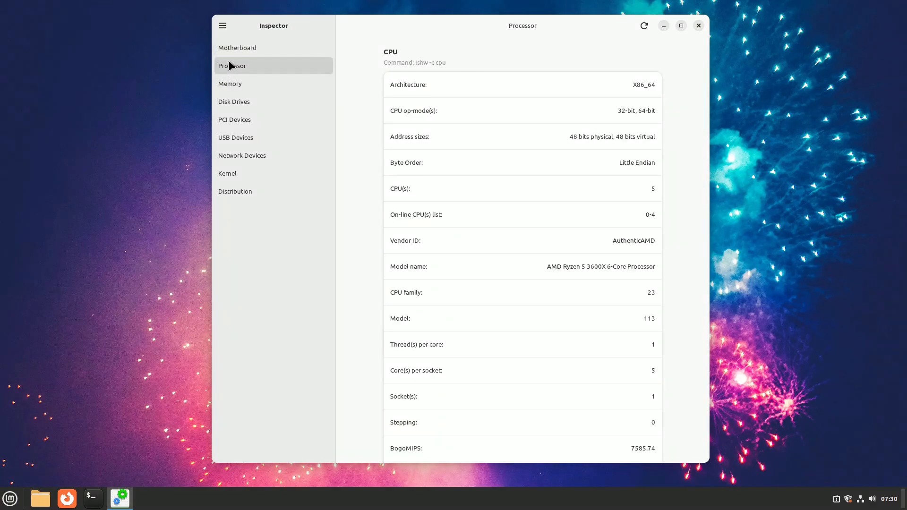
mouse_move(237, 83)
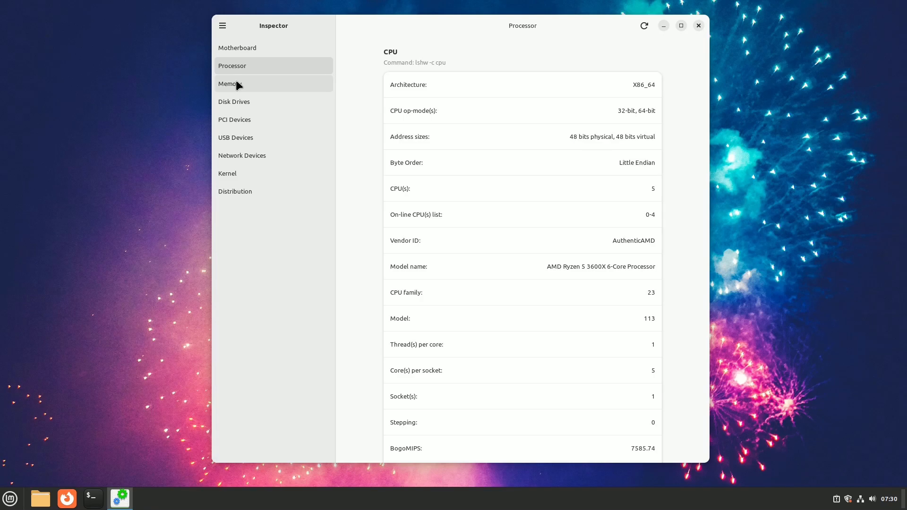
click(229, 83)
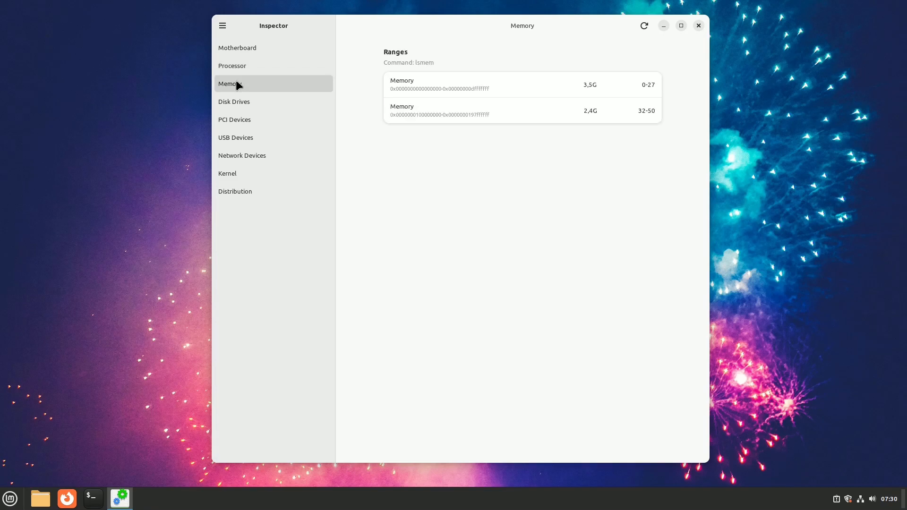
mouse_move(242, 102)
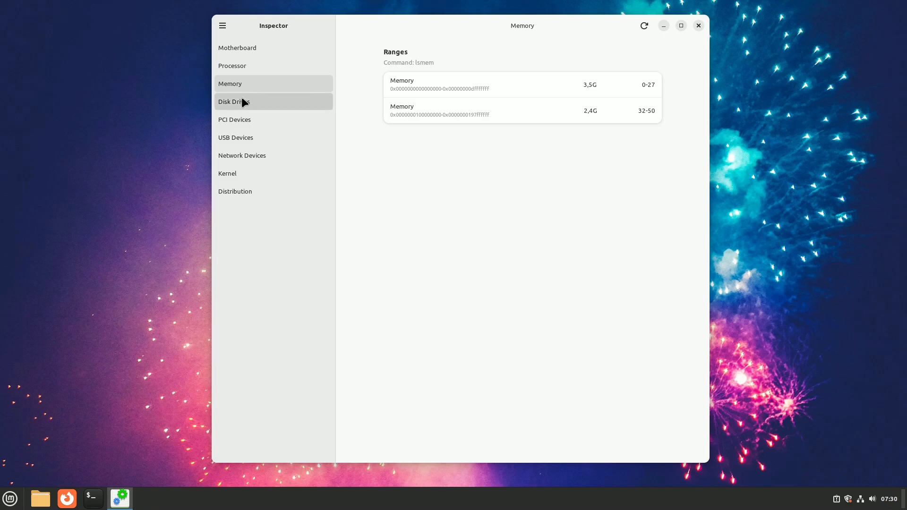
click(234, 101)
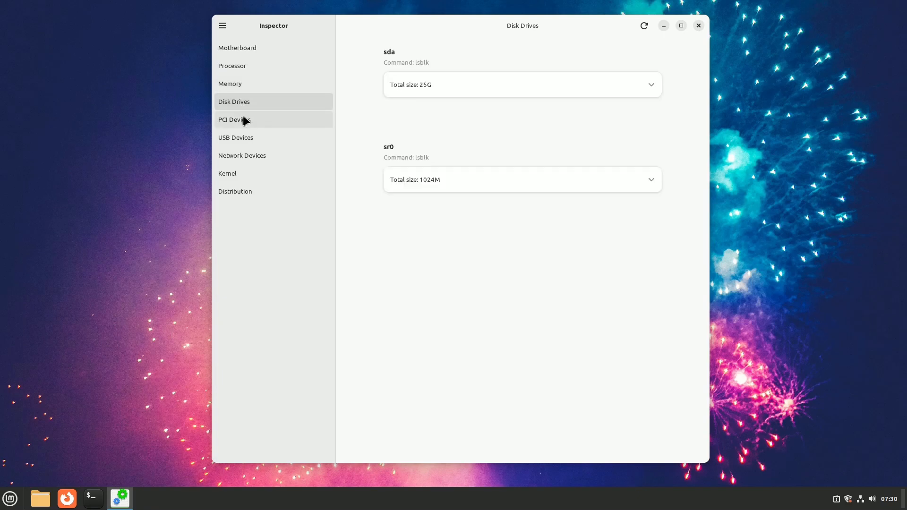
click(235, 119)
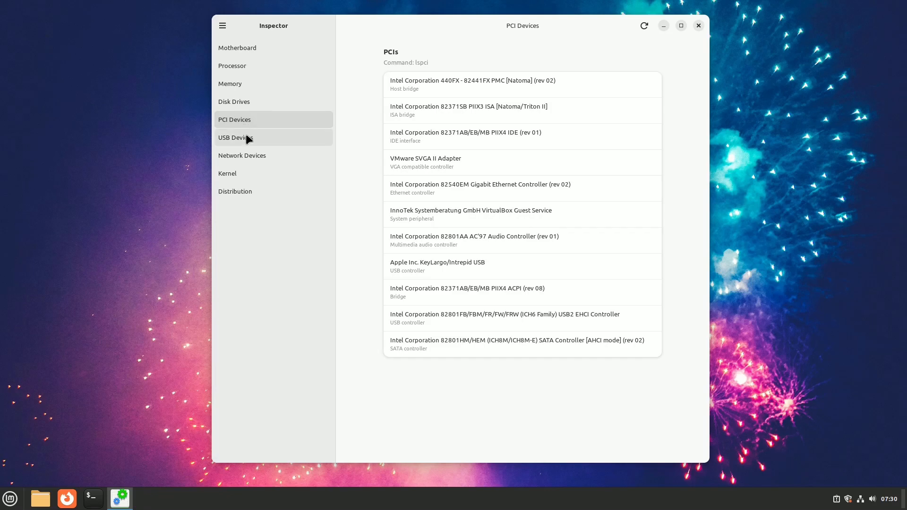
click(235, 137)
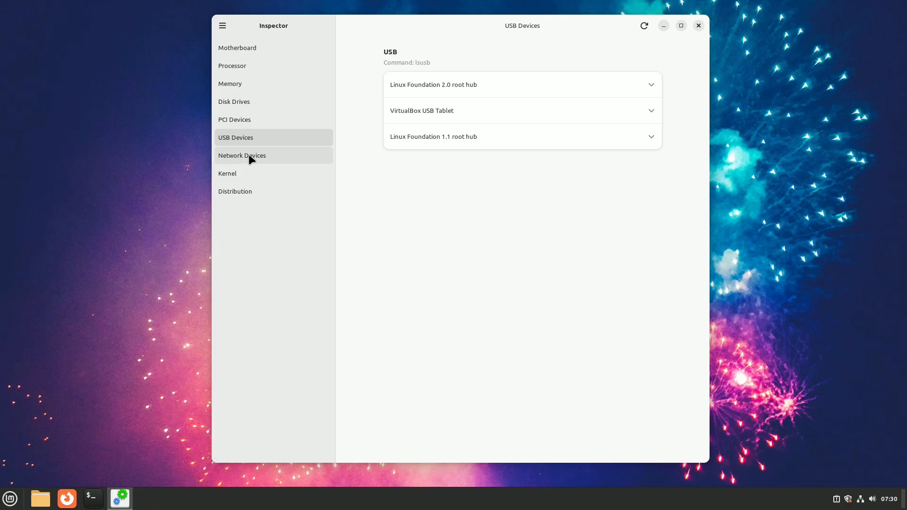
click(242, 155)
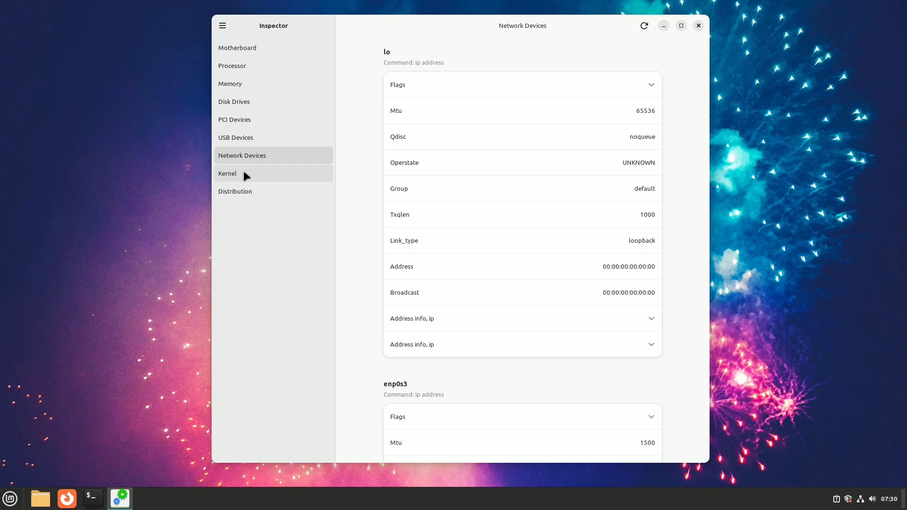
click(228, 173)
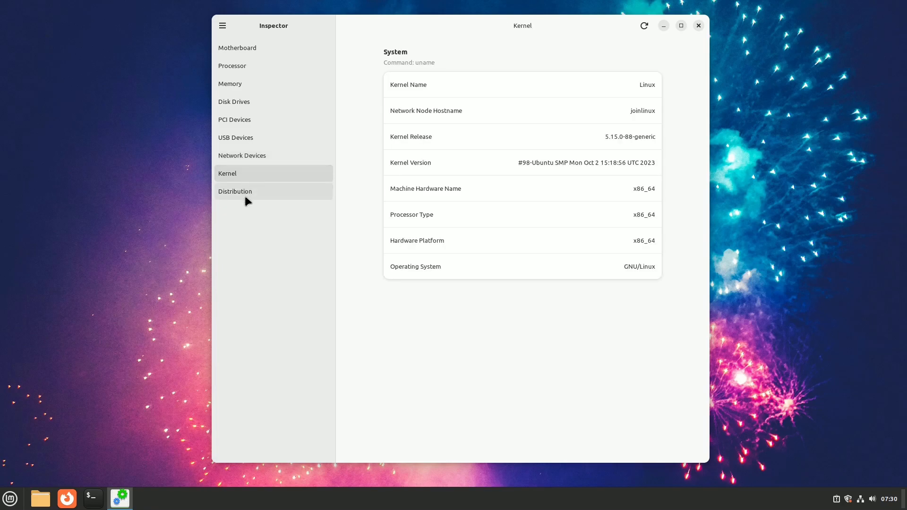
click(235, 191)
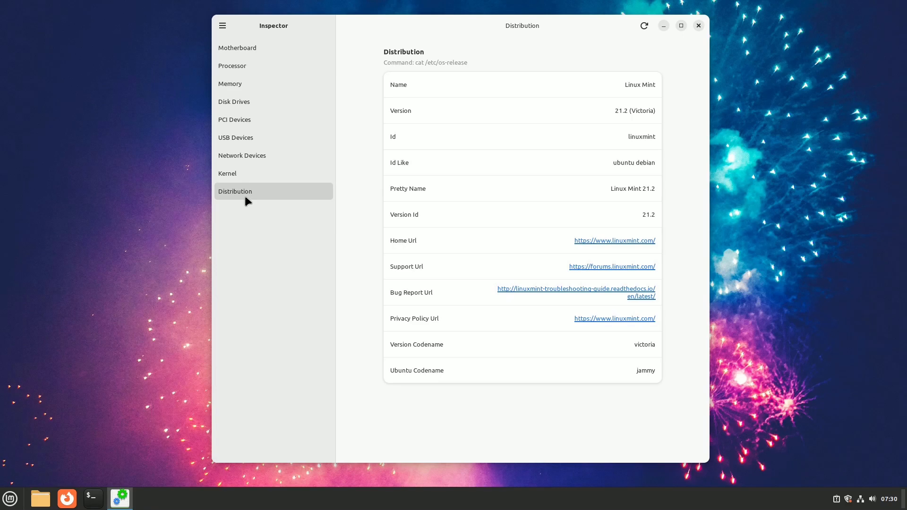
mouse_move(273, 242)
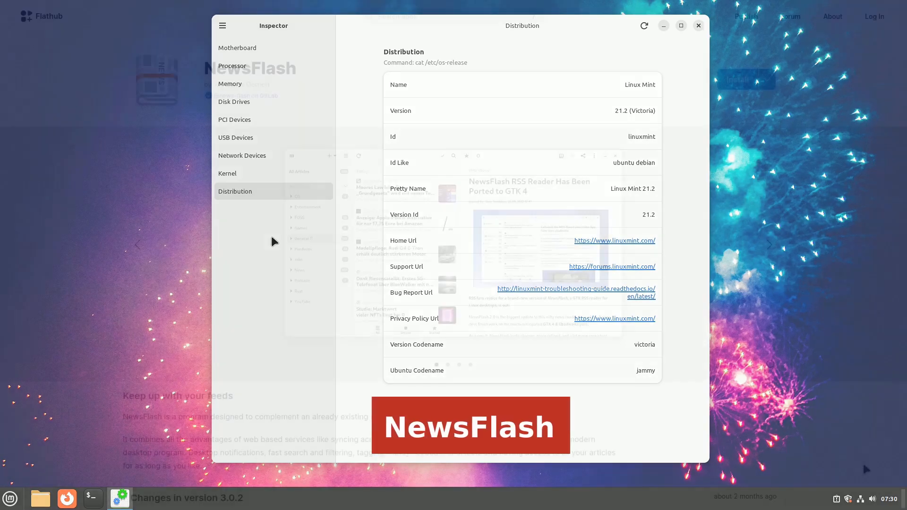
- Launch NewsFlash to show the Tecmint, It's FOSS and DebugPoint.com feeds
click(699, 25)
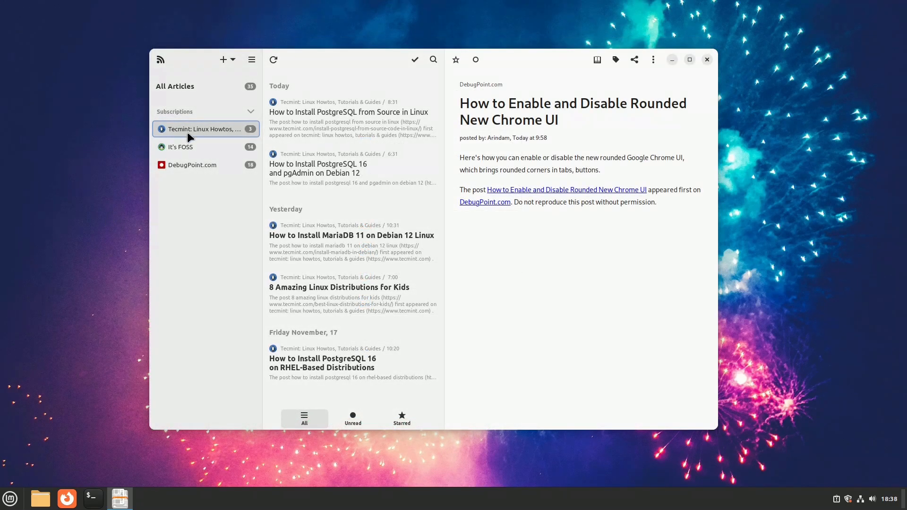
- Read two PostgreSQL articles, then It's FOSS's Super Key and LibreOffice Alternatives articles
click(349, 112)
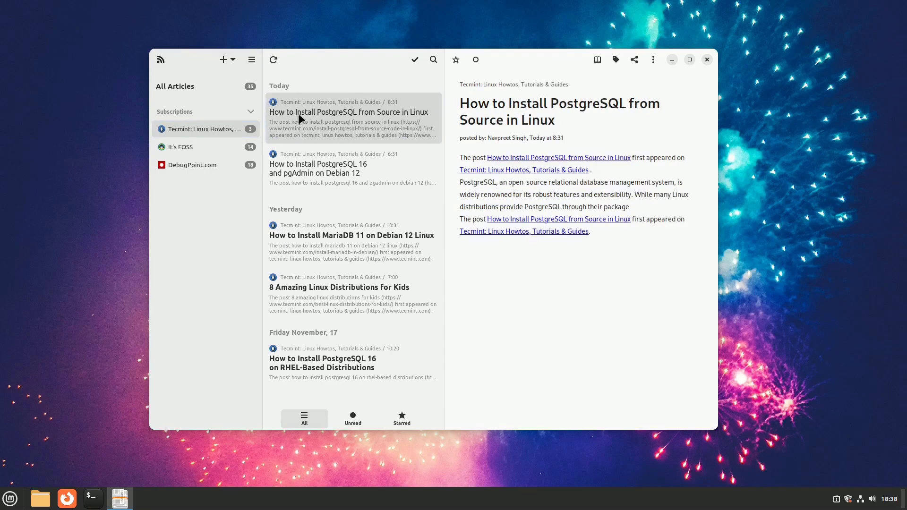
click(354, 169)
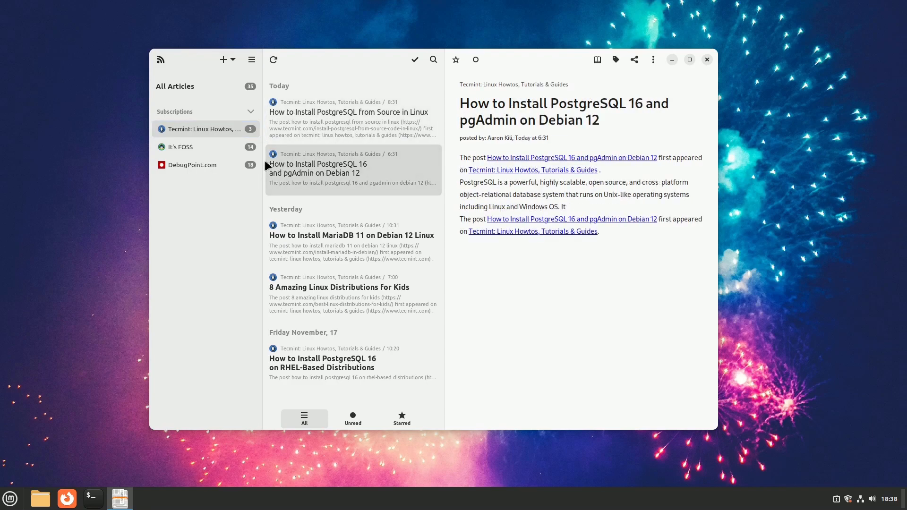
click(180, 146)
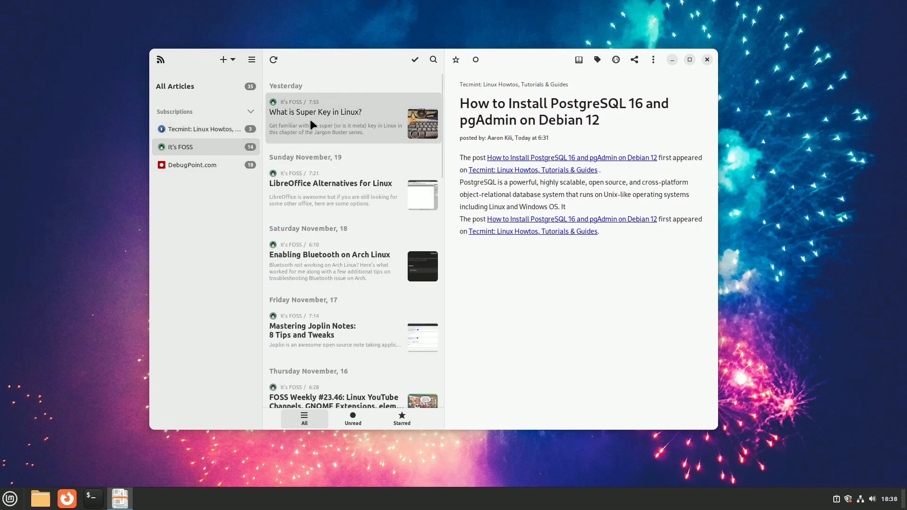
click(315, 113)
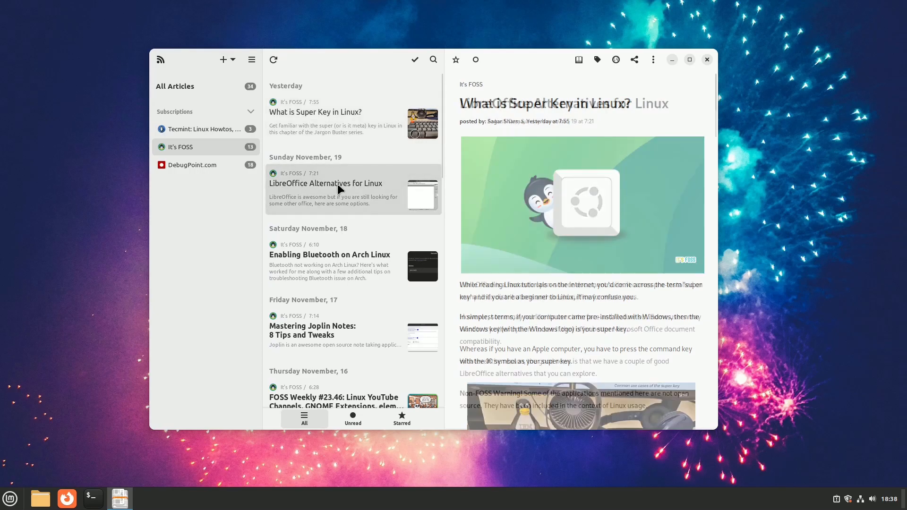
click(325, 191)
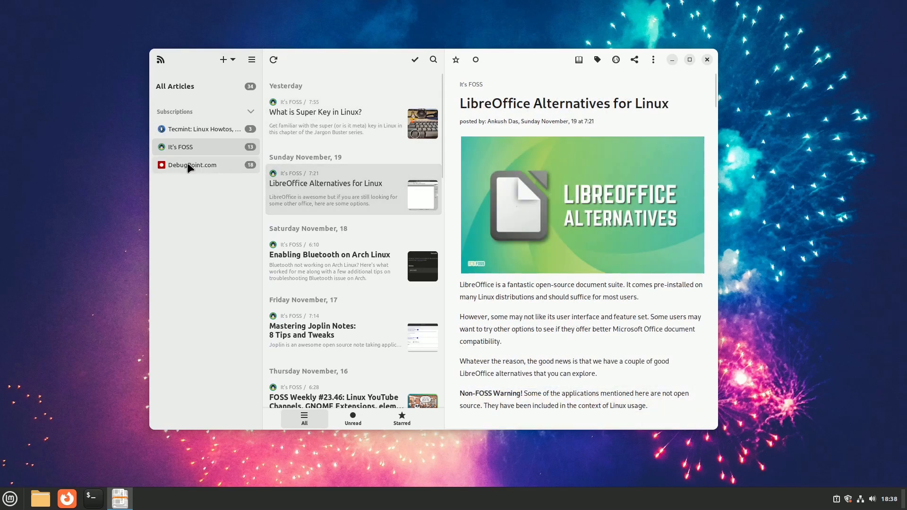
- Open DebugPoint.com's '10 Best Browsers for Ubuntu and Other Linux' article
click(191, 165)
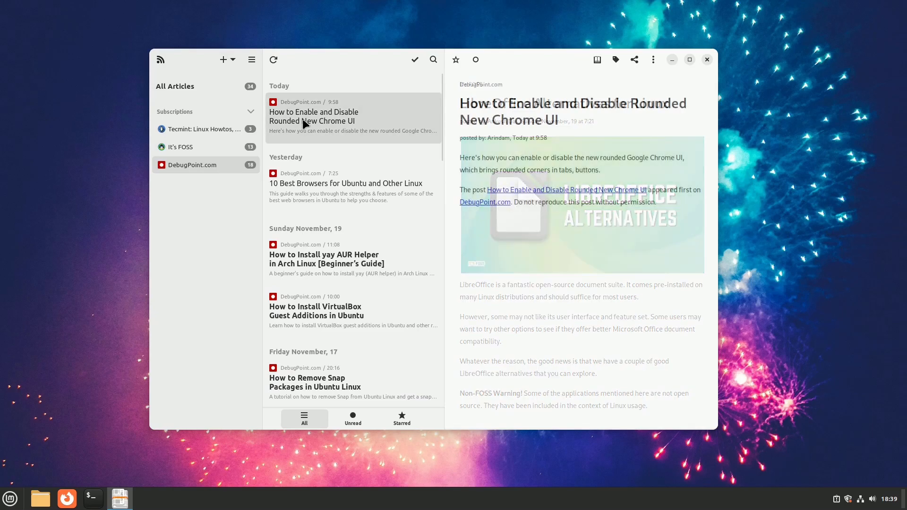
click(345, 183)
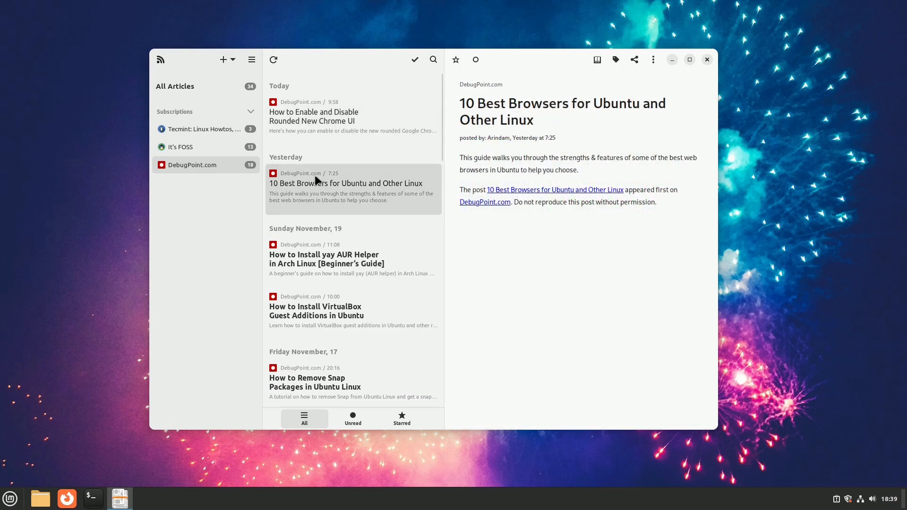
click(251, 59)
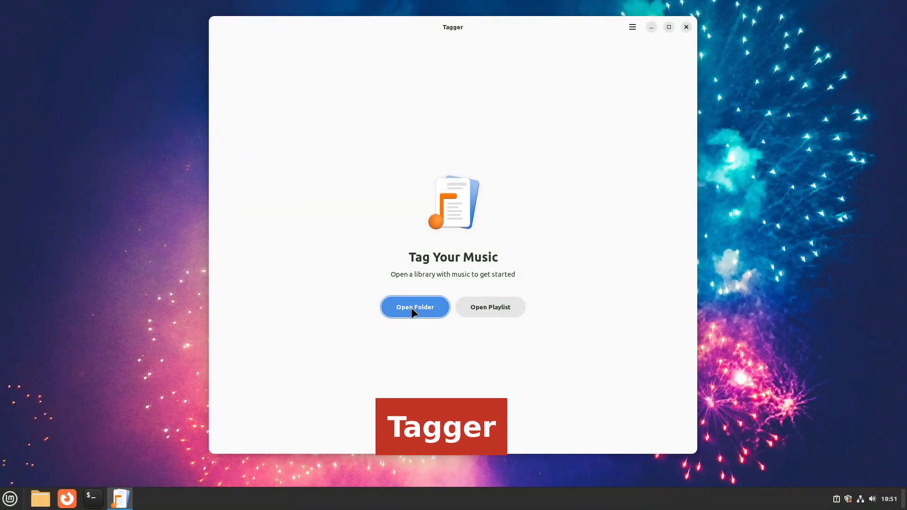
- Load the LA FAMILIA - FOARTE album folder and inspect the first track's tags
click(415, 306)
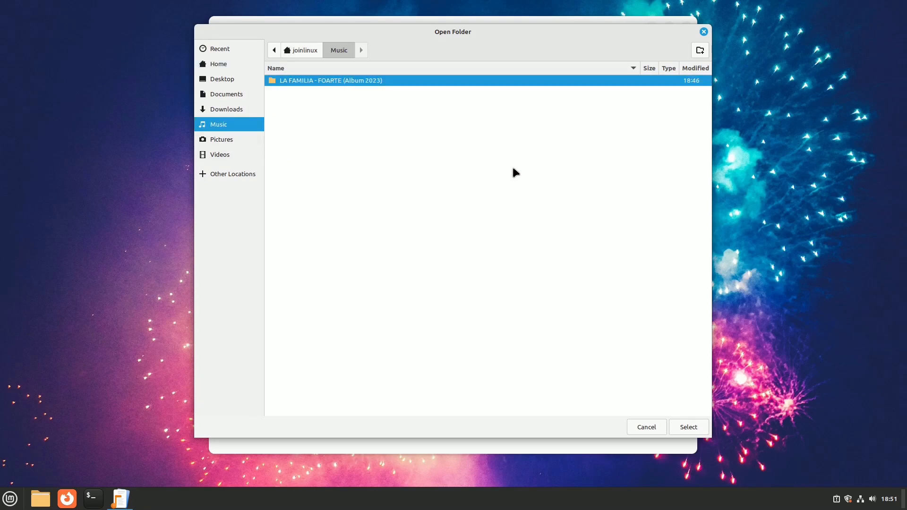
click(688, 427)
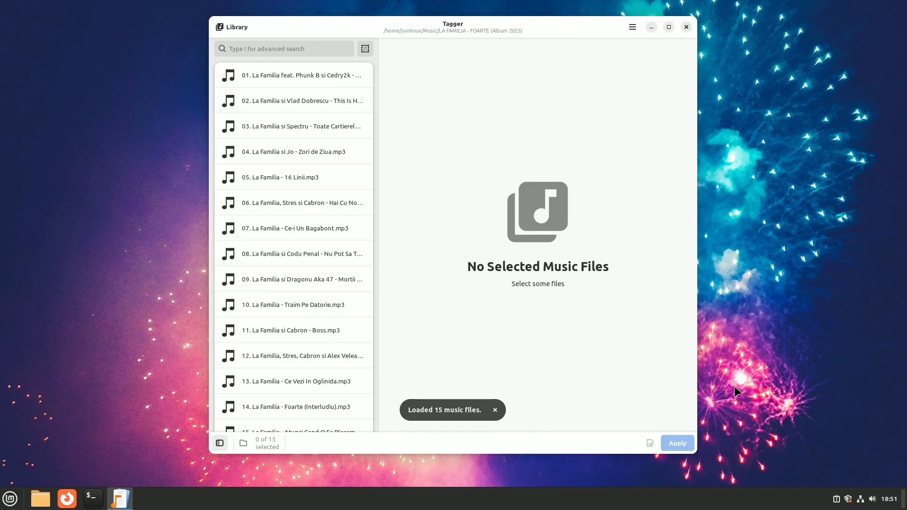
mouse_move(294, 75)
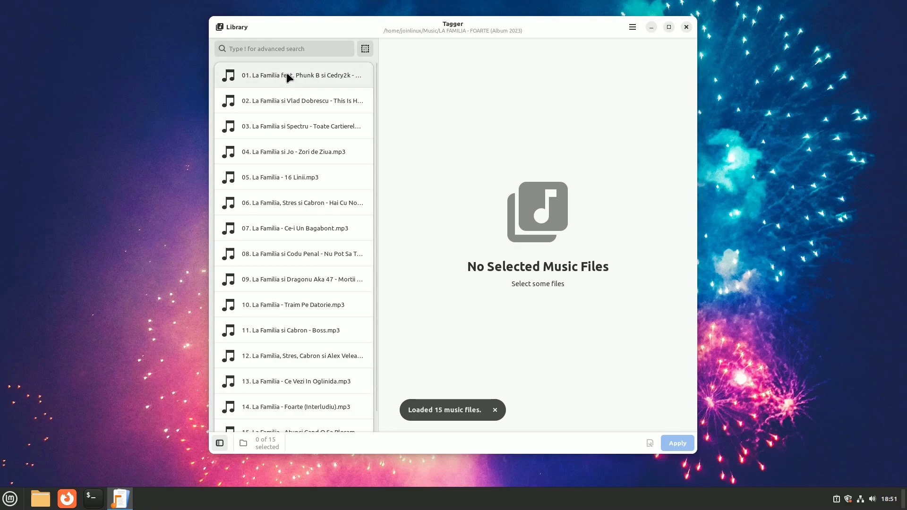
click(293, 76)
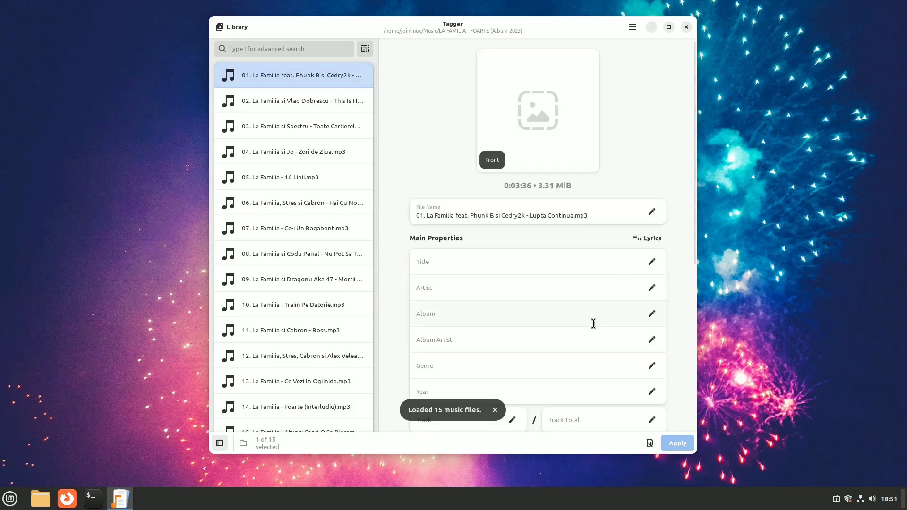
scroll(down, 3)
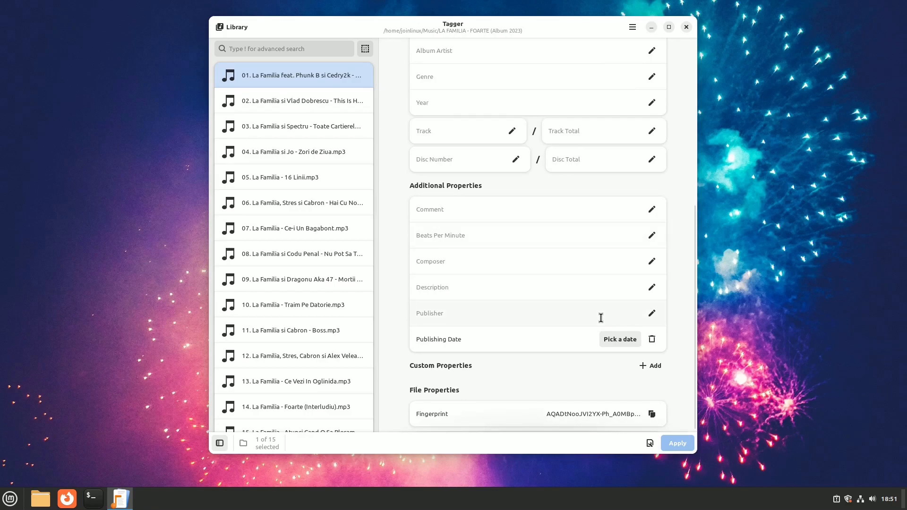
scroll(up, 3)
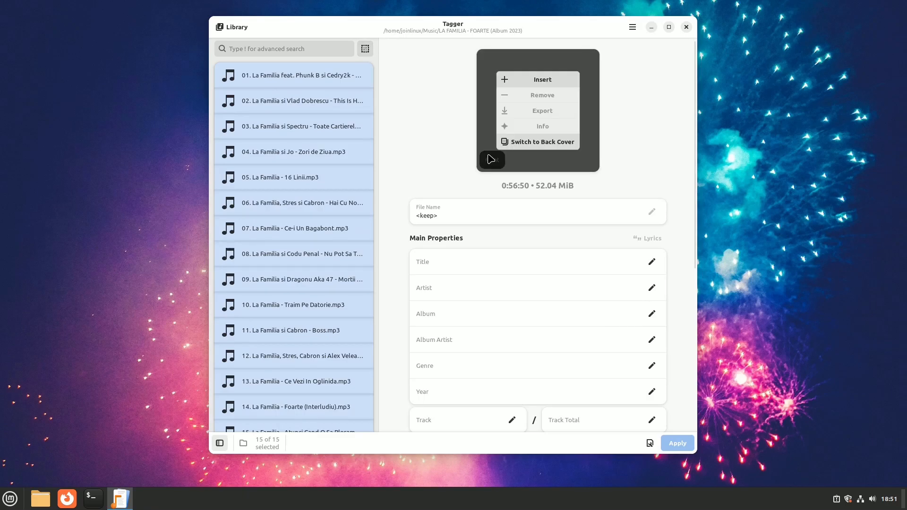
- Insert the La Familia photo from Pictures as front cover, then check one track
click(542, 80)
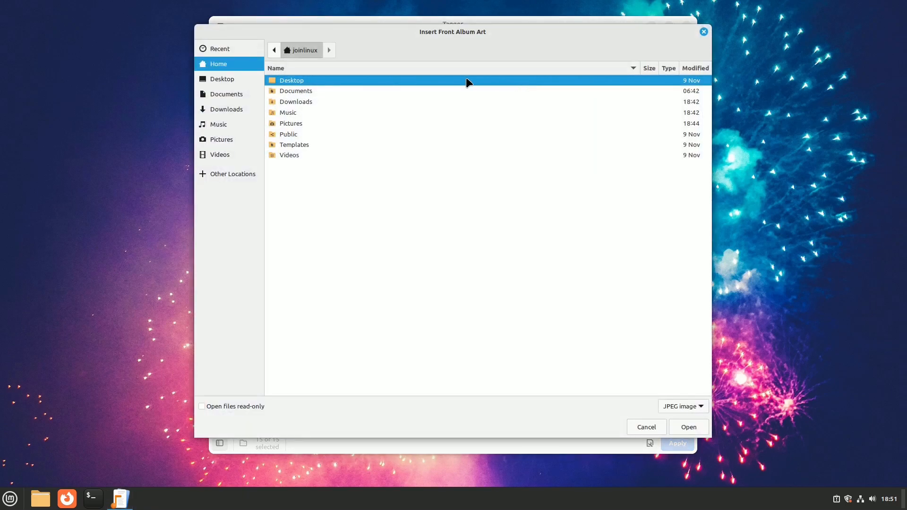
double_click(291, 124)
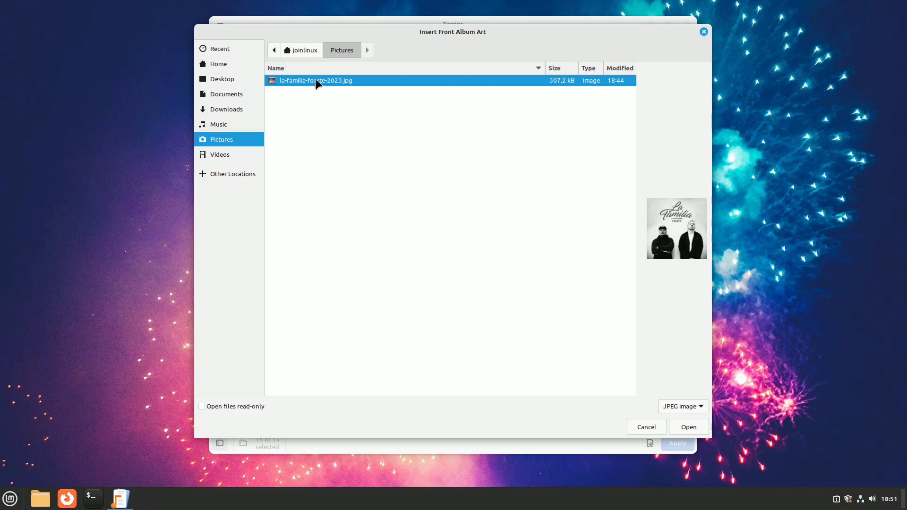
click(688, 427)
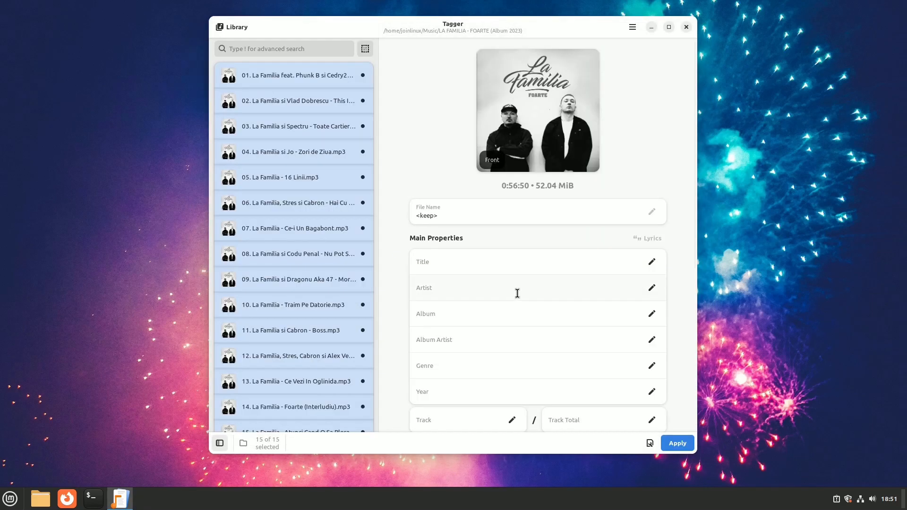
click(295, 75)
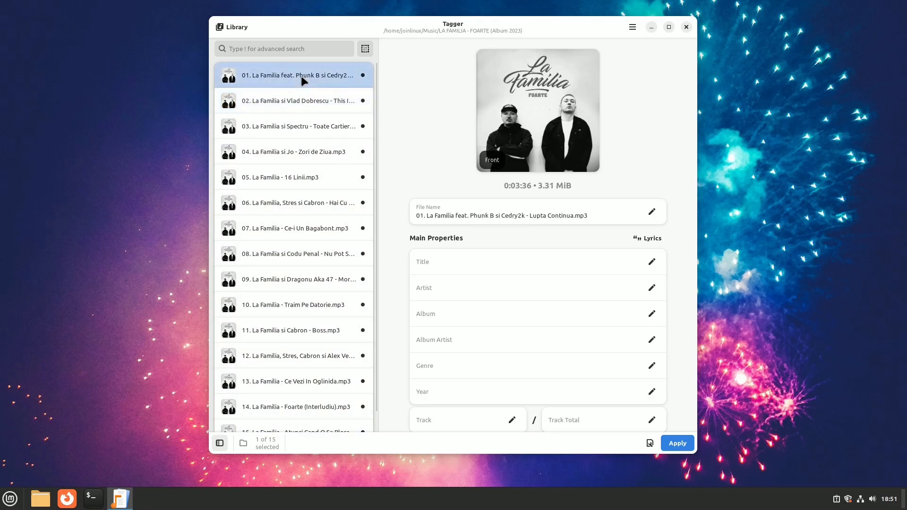
scroll(down, 3)
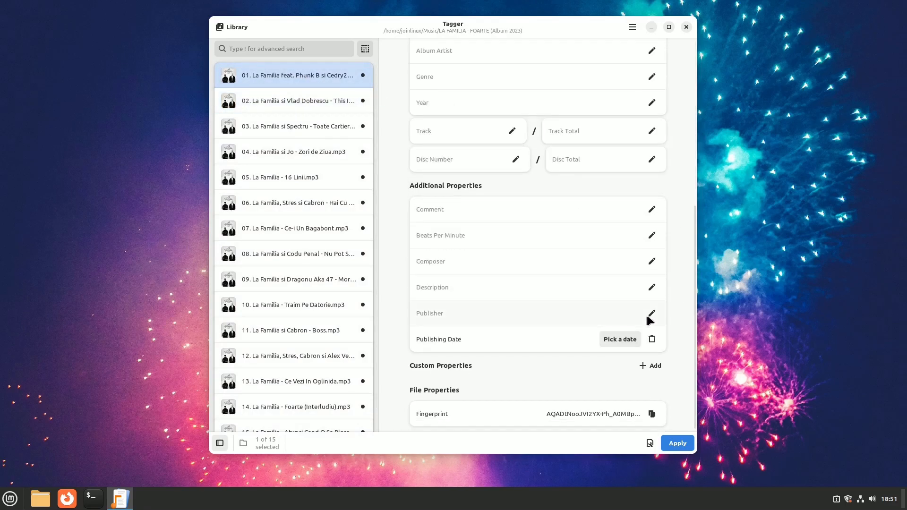